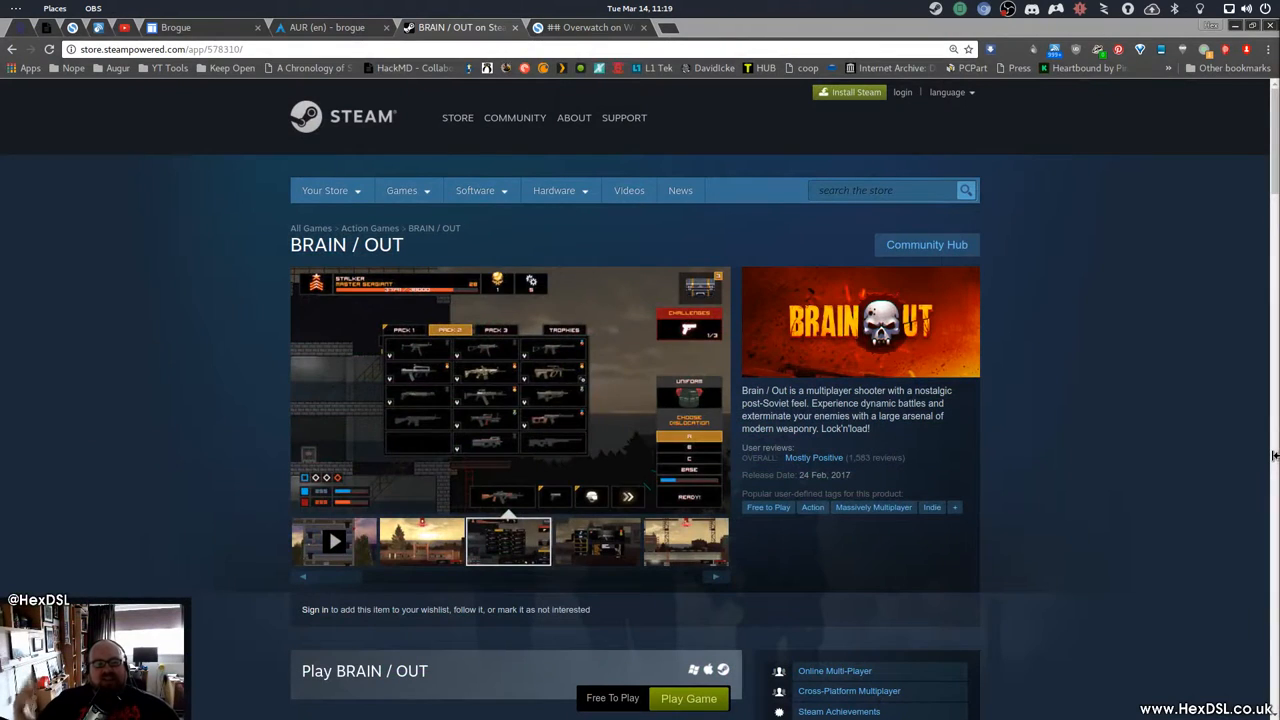
# - Preview the weapon stats and outdoor combat screenshots in the media viewer
pyautogui.click(596, 540)
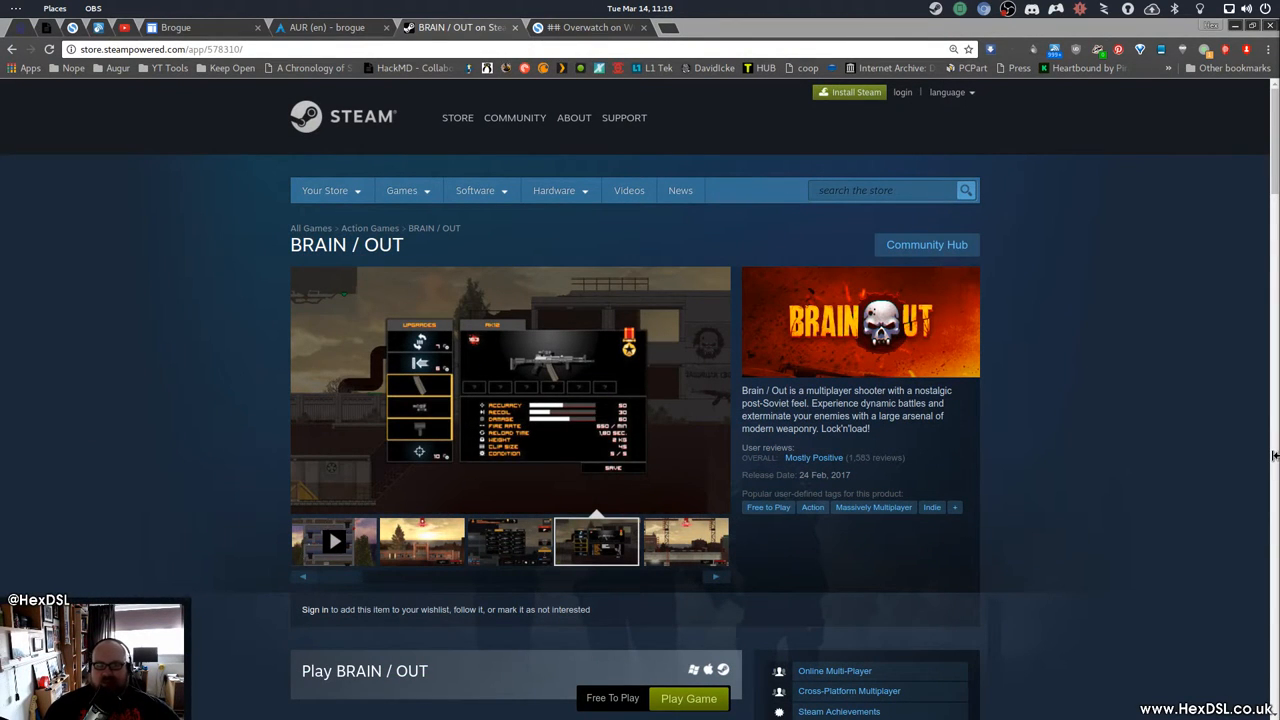
pyautogui.click(684, 540)
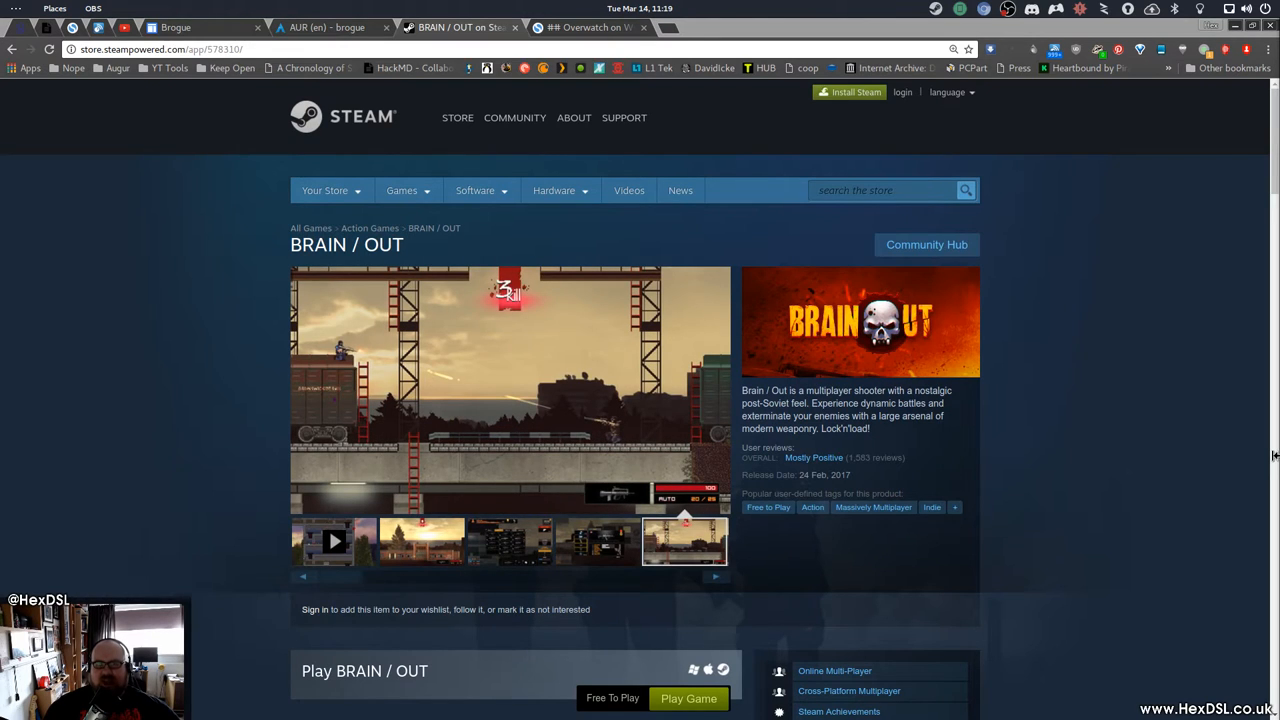
pyautogui.moveTo(850, 374)
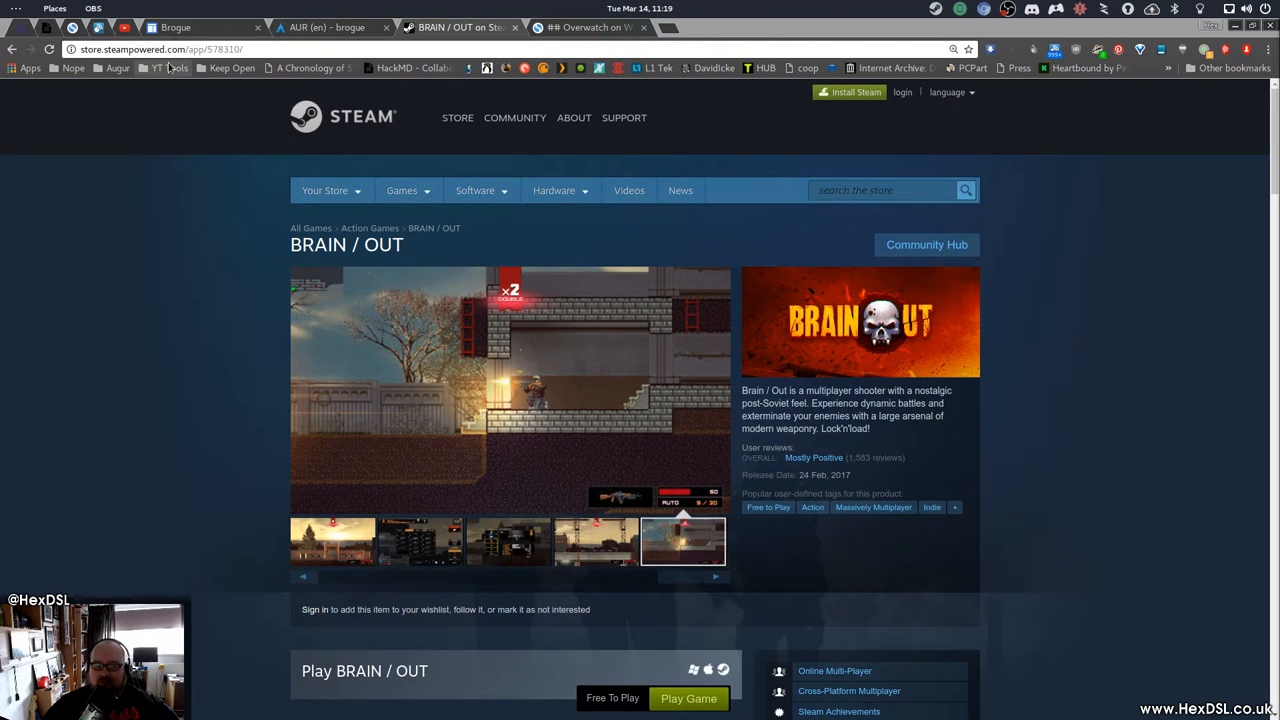
pyautogui.click(476, 190)
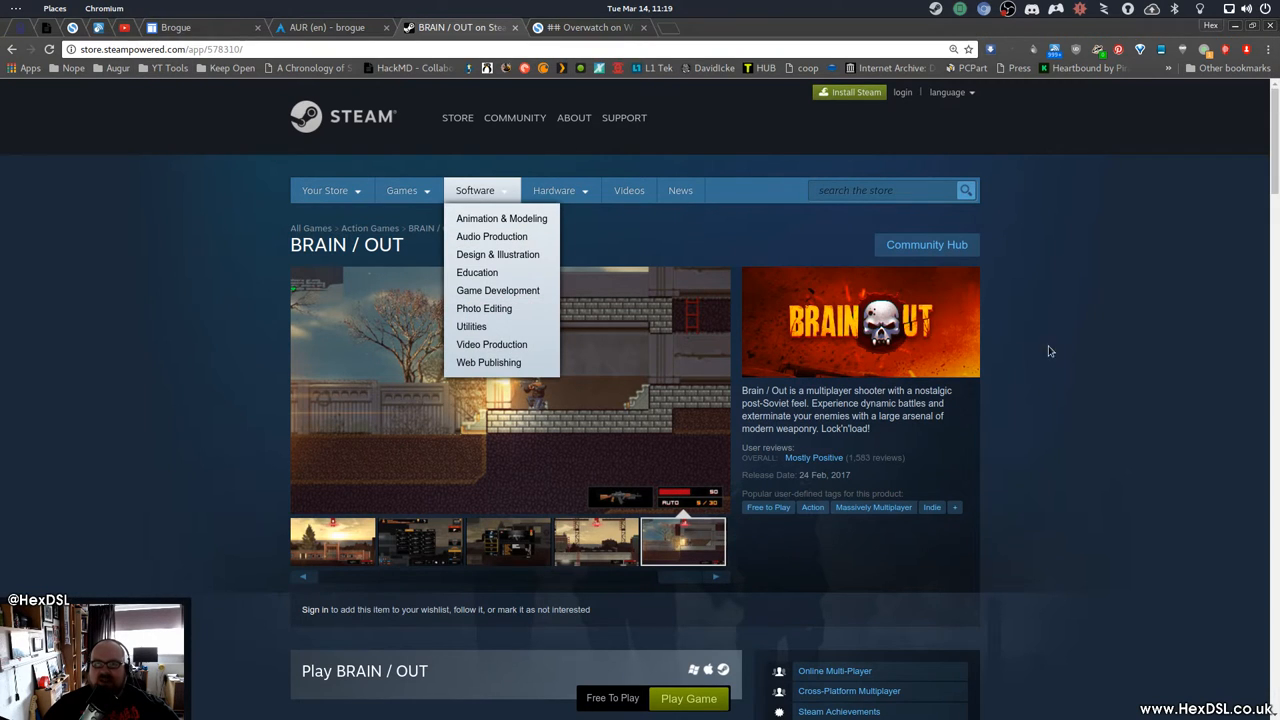
pyautogui.moveTo(1000, 434)
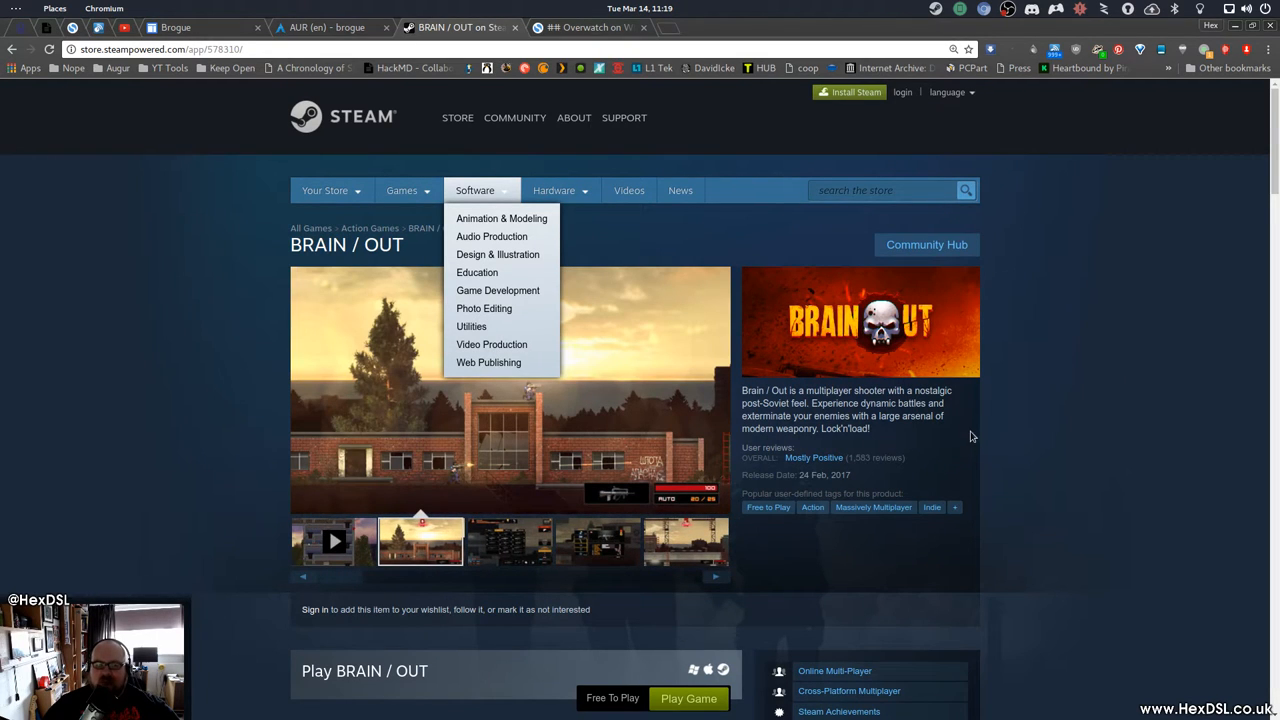
pyautogui.moveTo(924, 500)
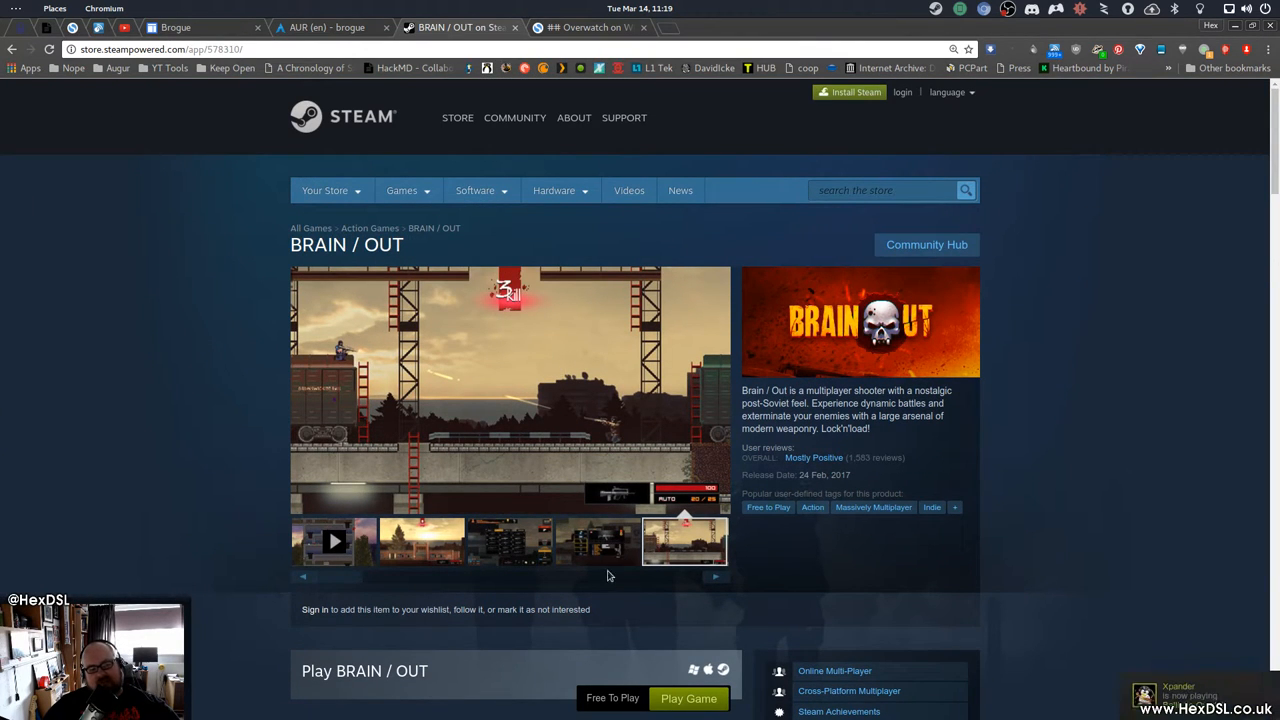
pyautogui.moveTo(668, 516)
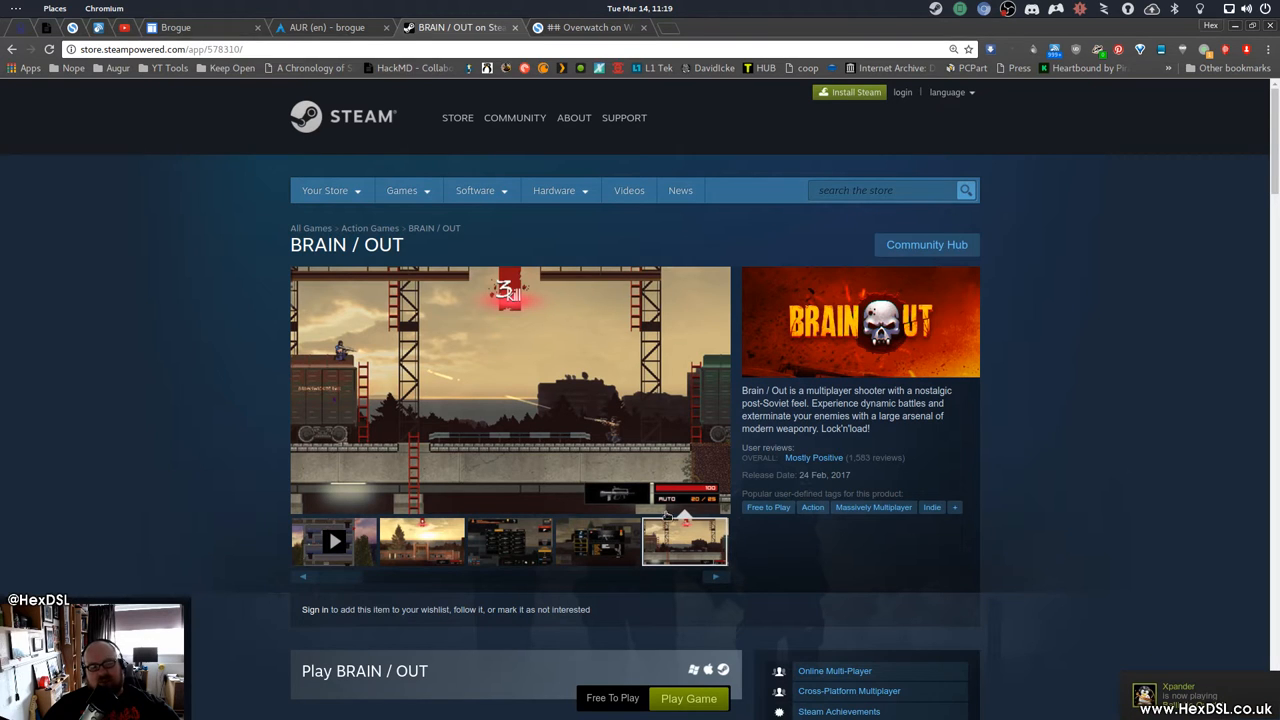
# - Revisit the weapon stats shot, then land on the building exterior screenshot
pyautogui.click(596, 540)
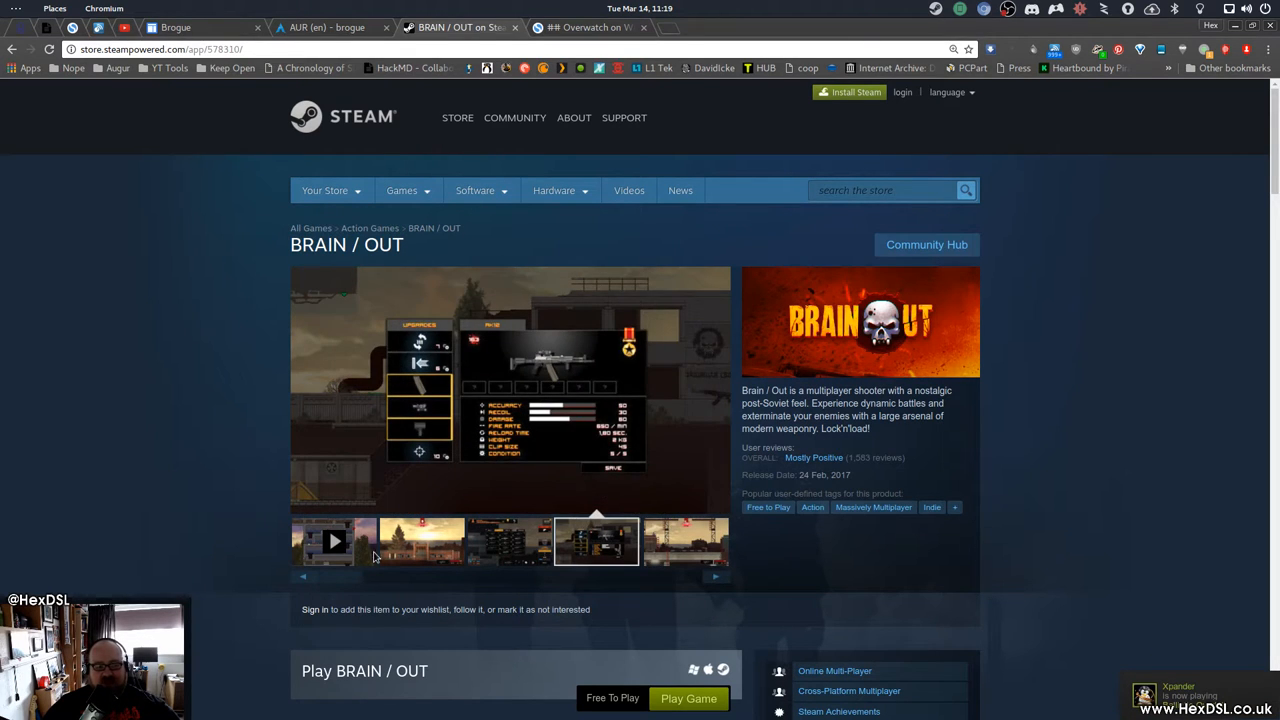
pyautogui.click(420, 540)
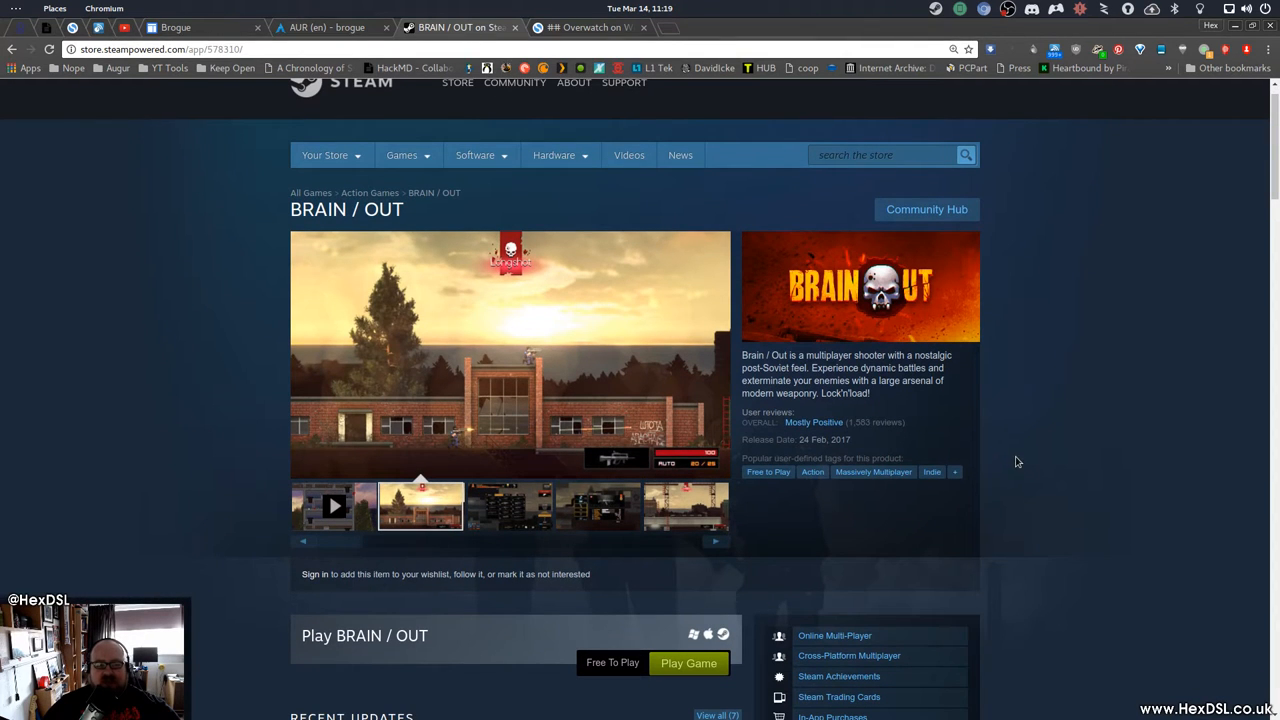
# - Scroll through the Recent Updates and About This Game sections and back toward the top
pyautogui.scroll(-3)
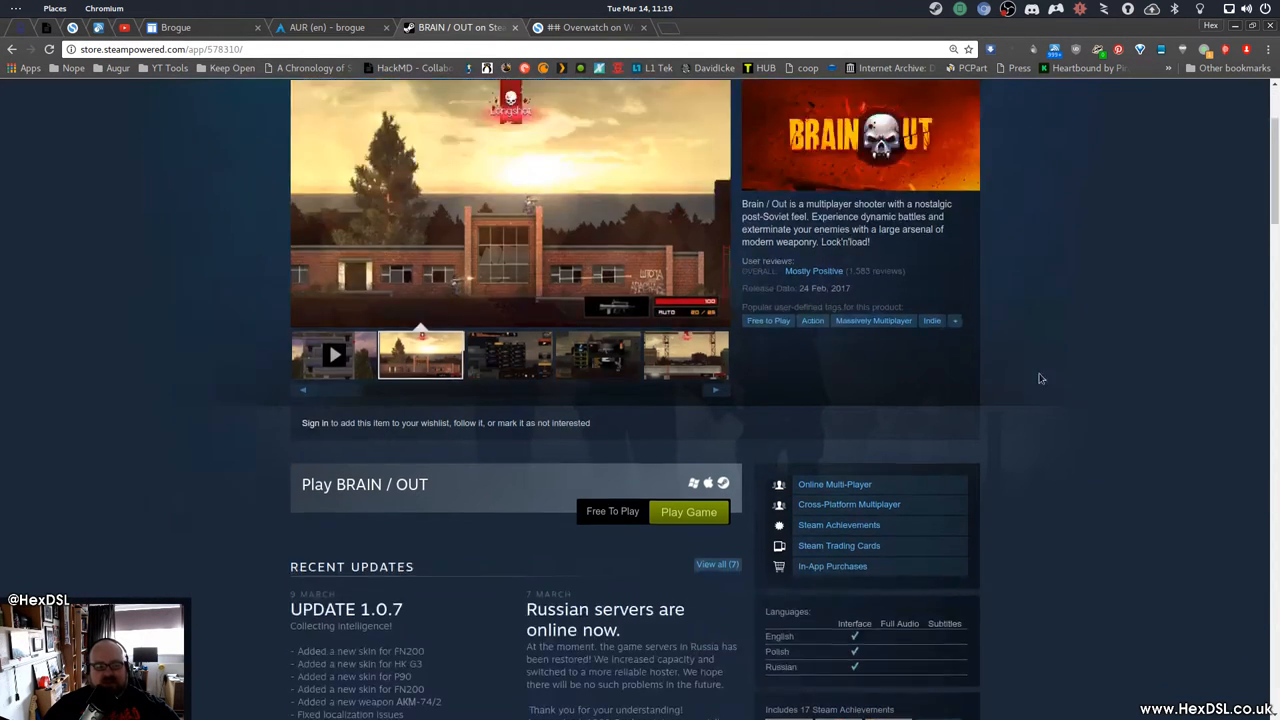
pyautogui.scroll(-3)
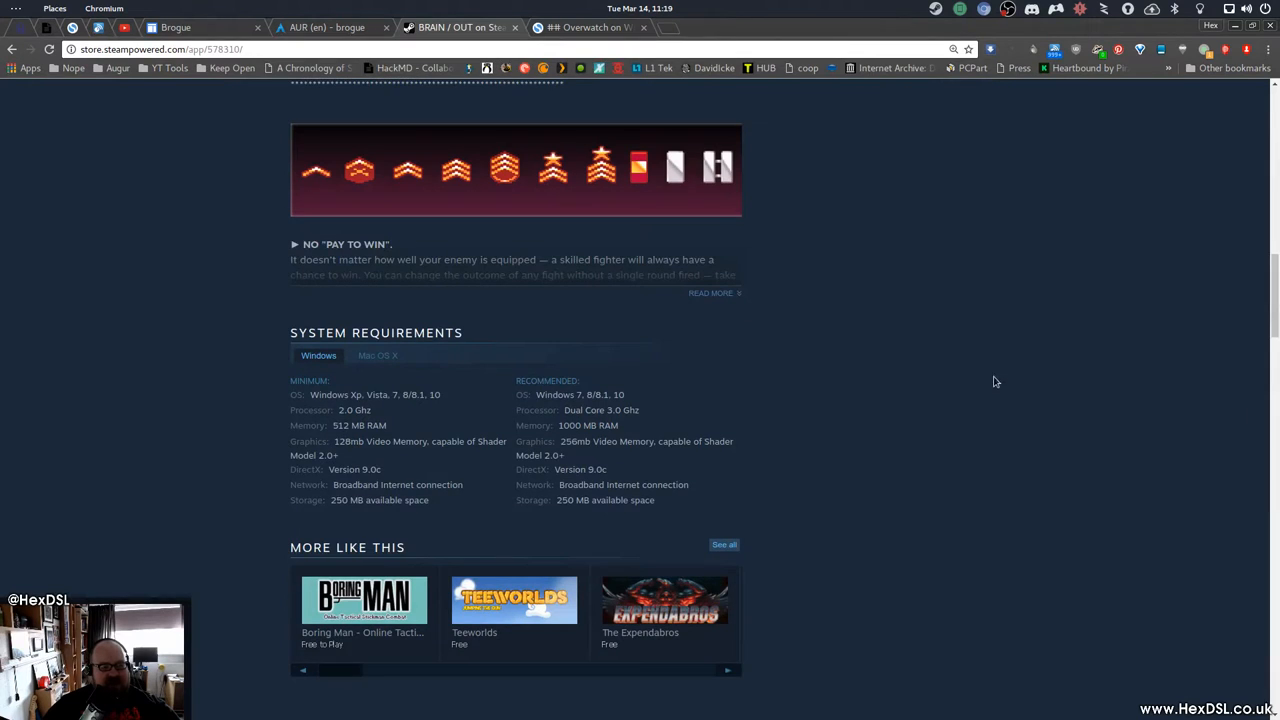
pyautogui.scroll(3)
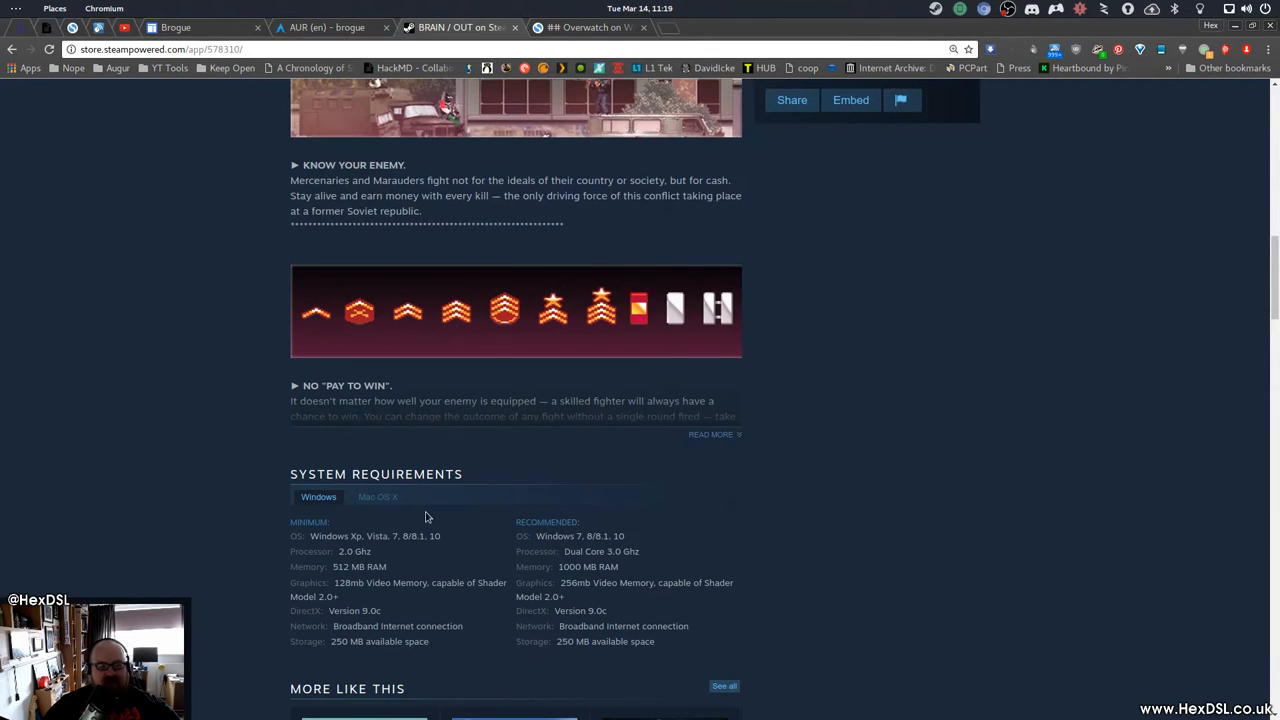
pyautogui.scroll(3)
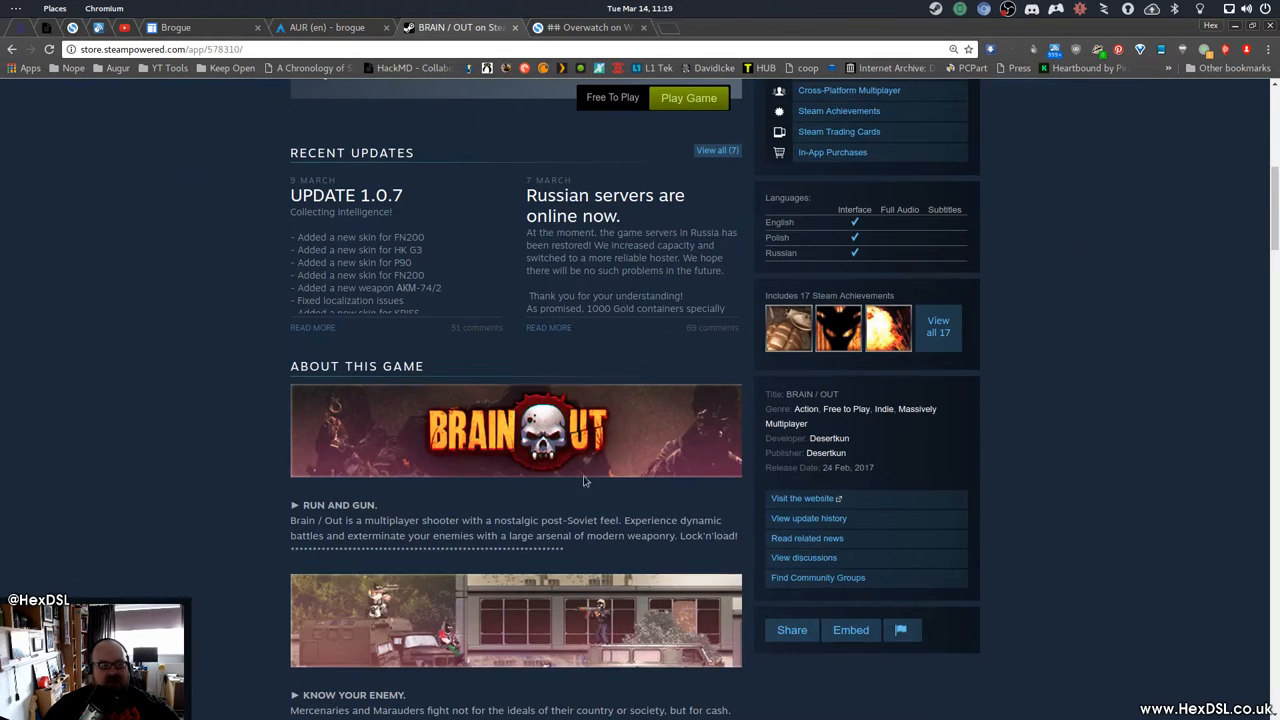
pyautogui.moveTo(290, 314)
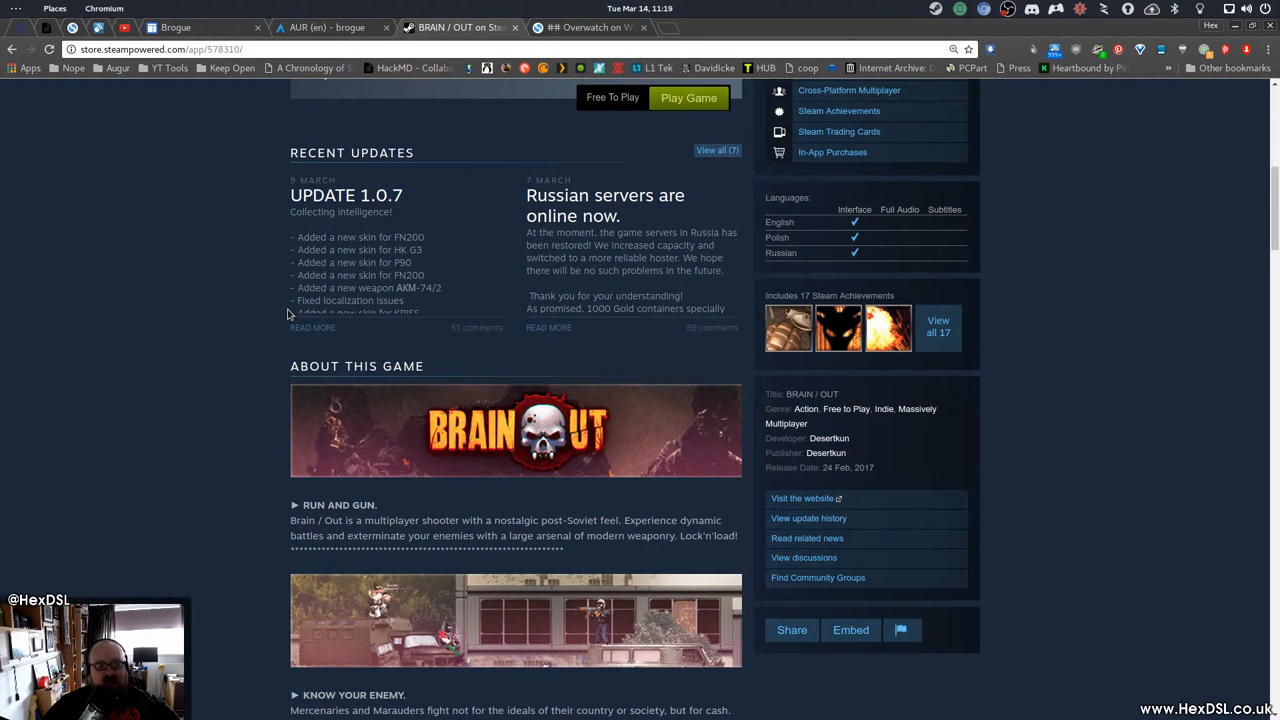
pyautogui.scroll(3)
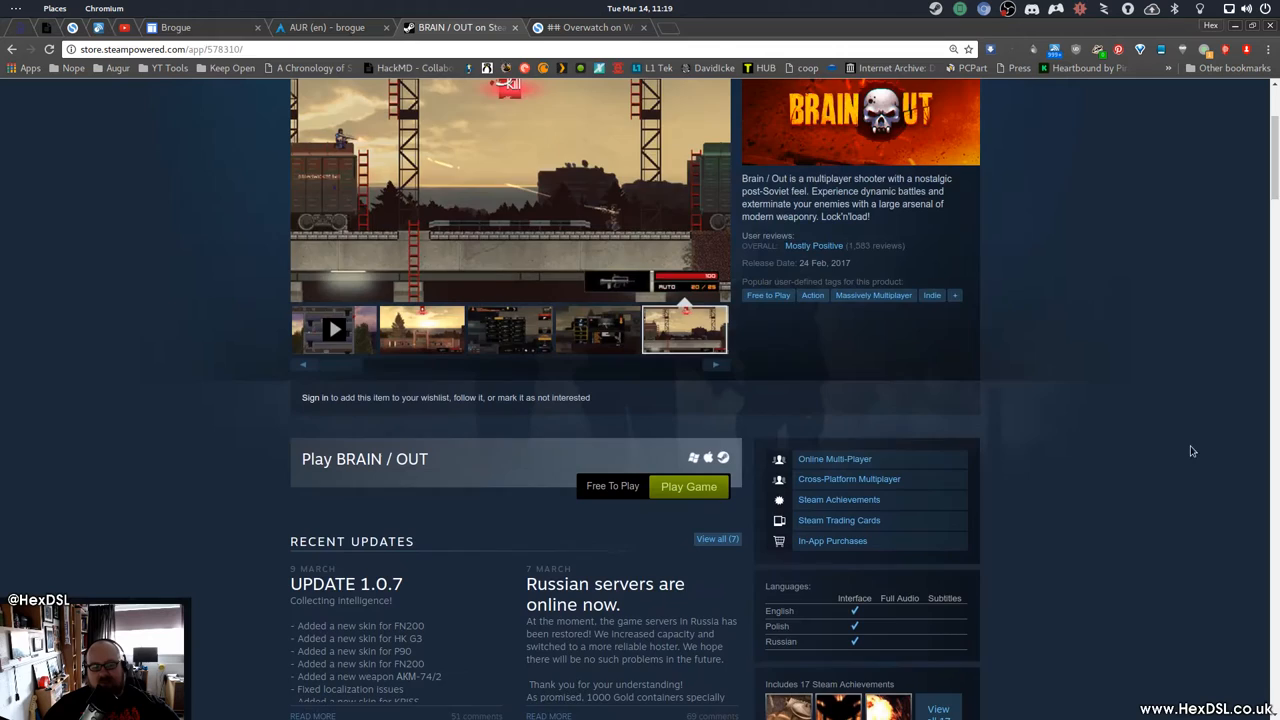
pyautogui.scroll(-3)
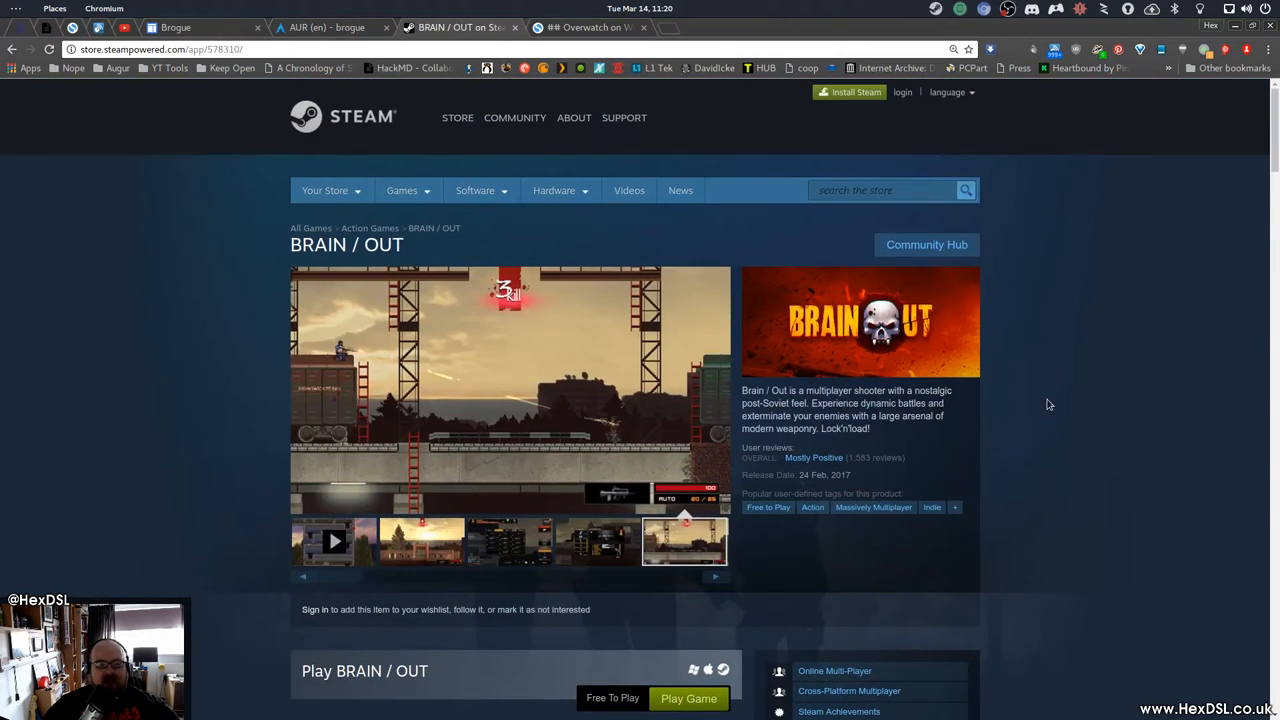
pyautogui.scroll(-3)
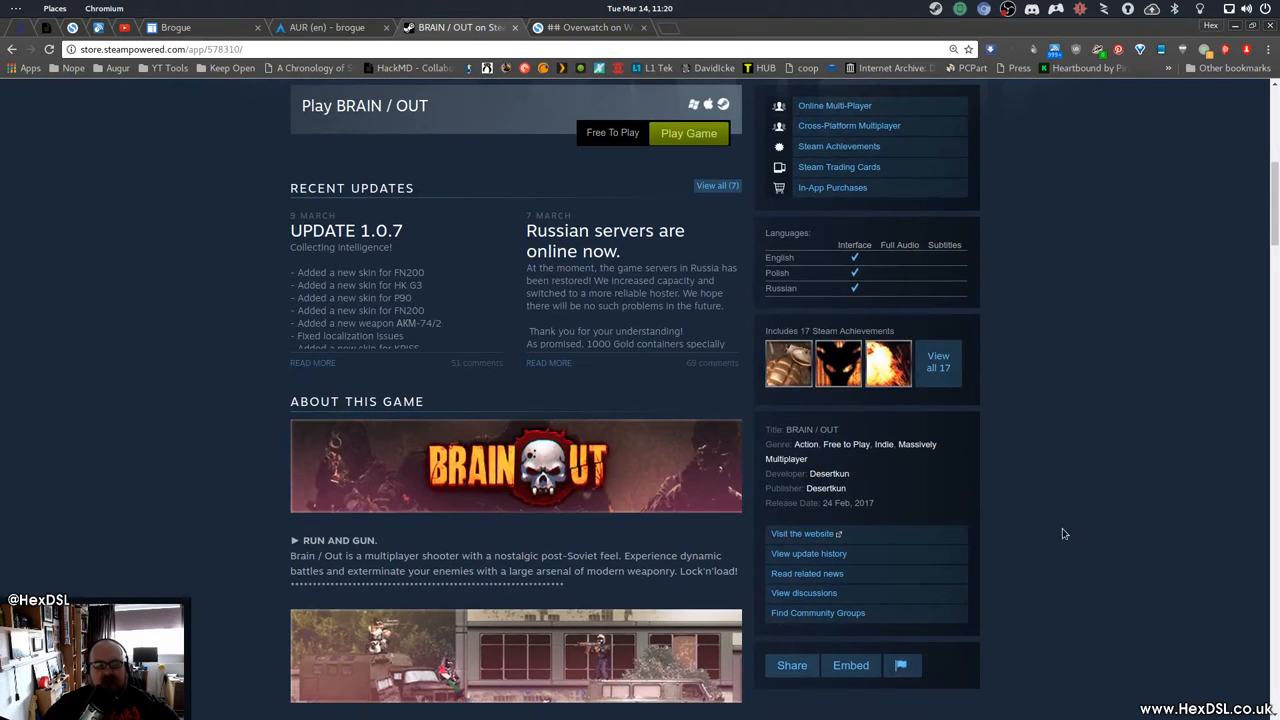
pyautogui.moveTo(1086, 624)
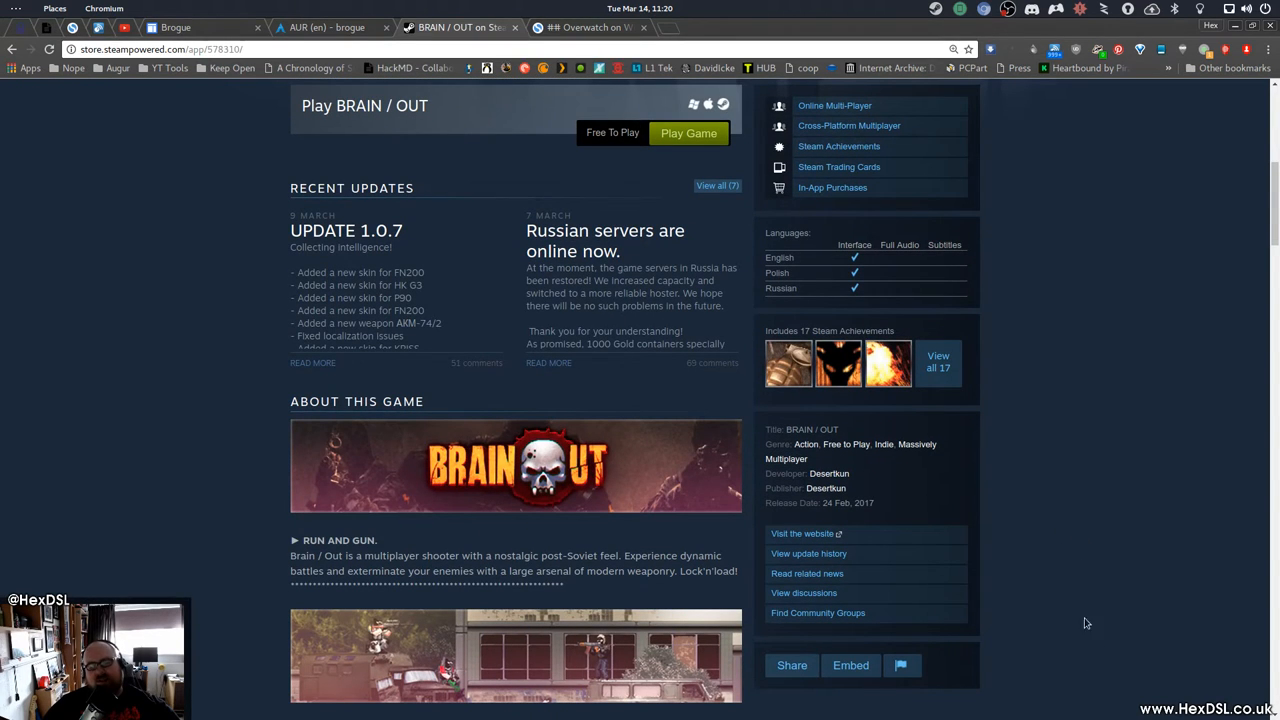
pyautogui.moveTo(1000, 488)
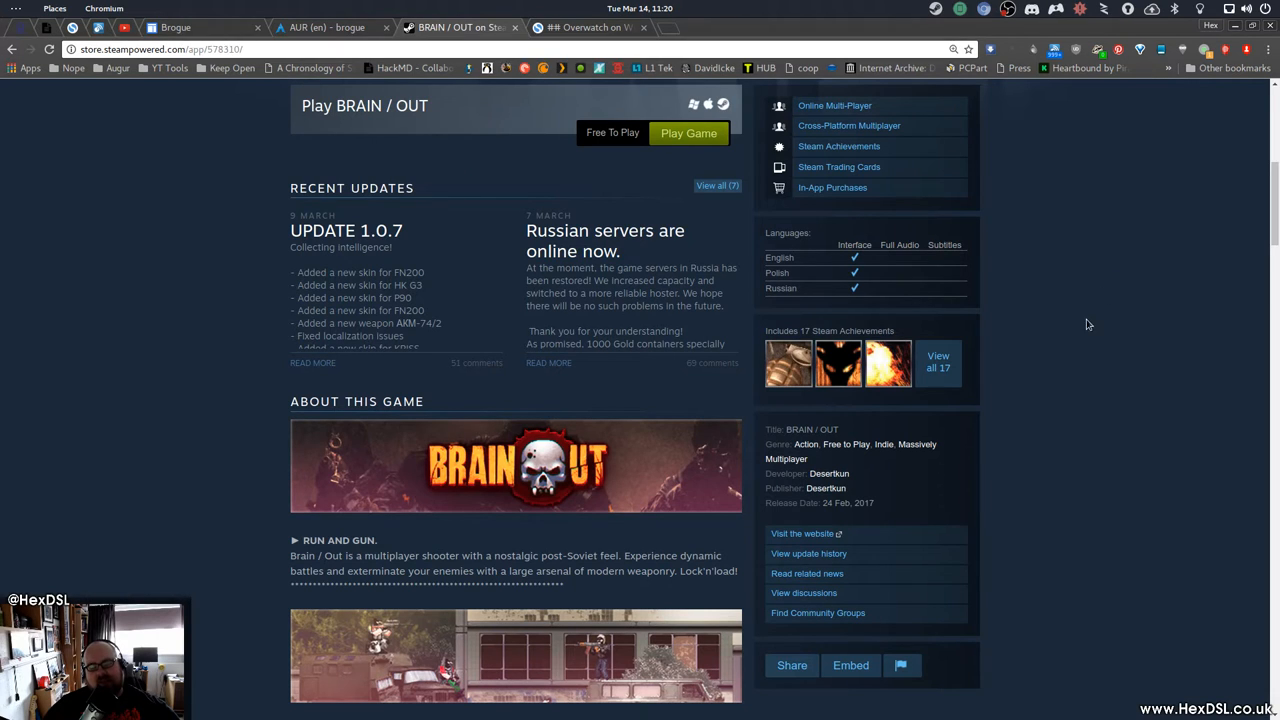
pyautogui.moveTo(1096, 338)
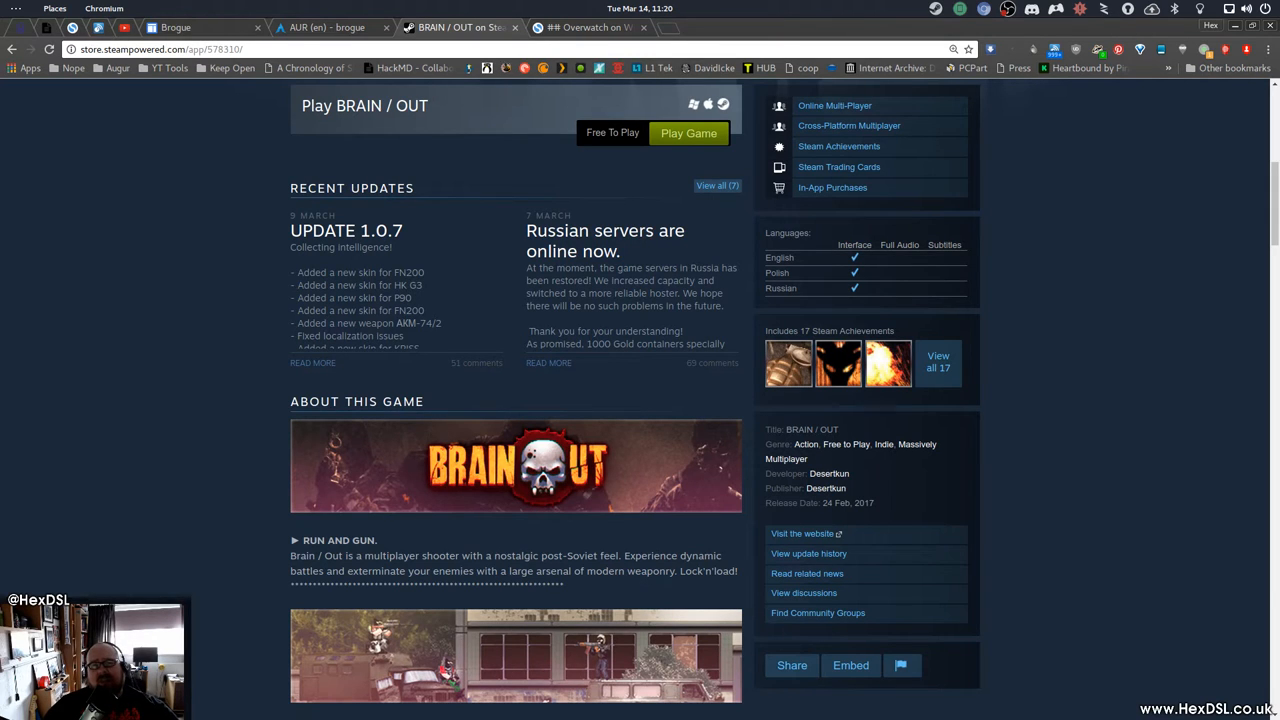
pyautogui.moveTo(1236, 222)
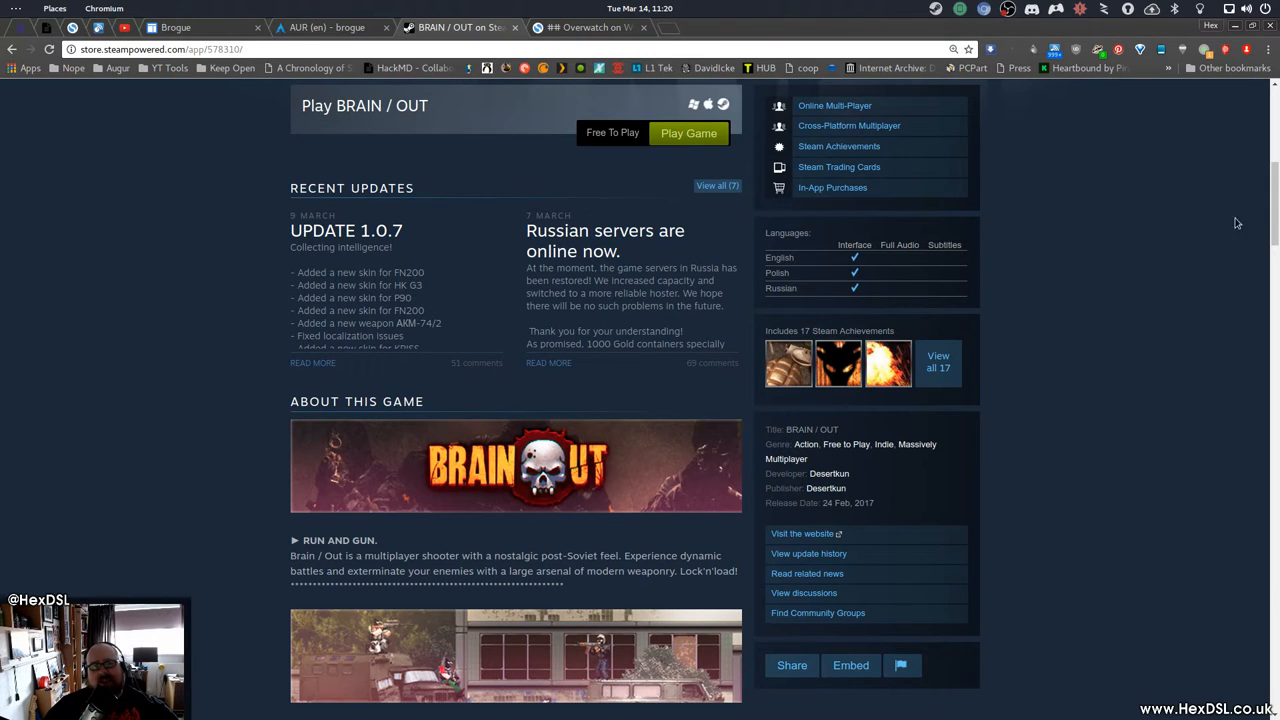
pyautogui.moveTo(814, 356)
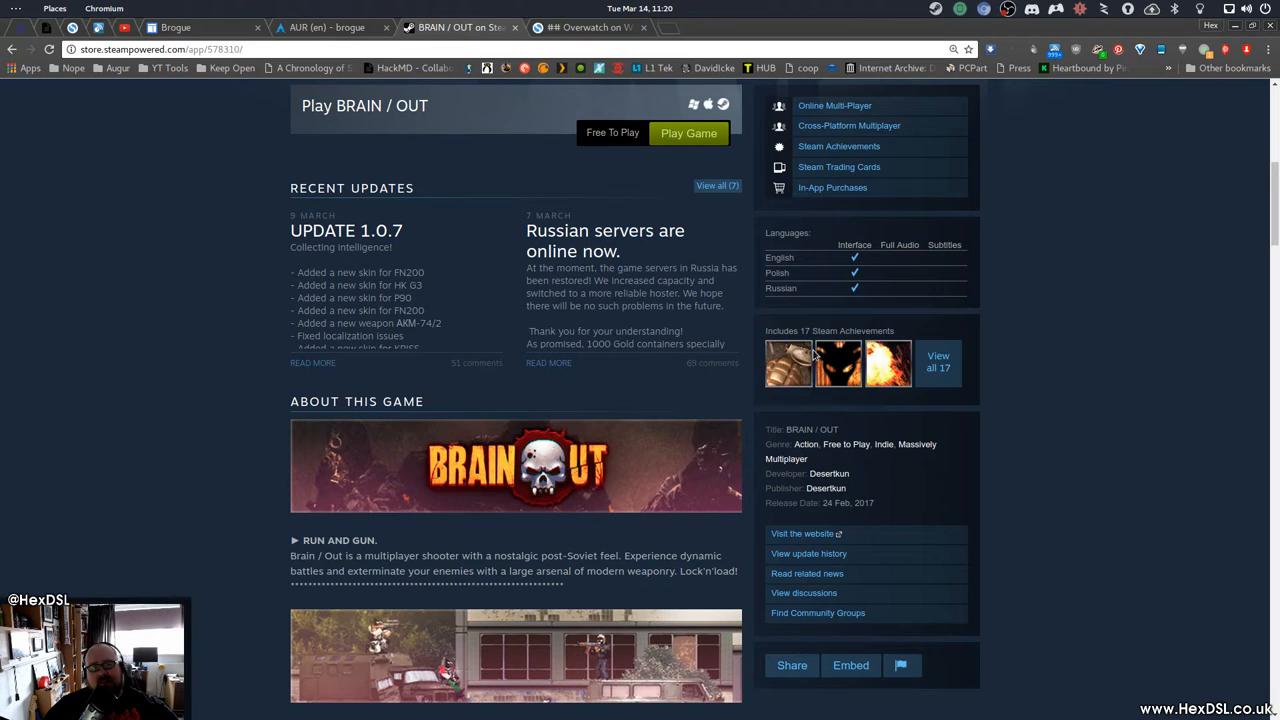
# - Scroll down to the Customer Reviews section showing the Mostly Positive rating
pyautogui.scroll(-3)
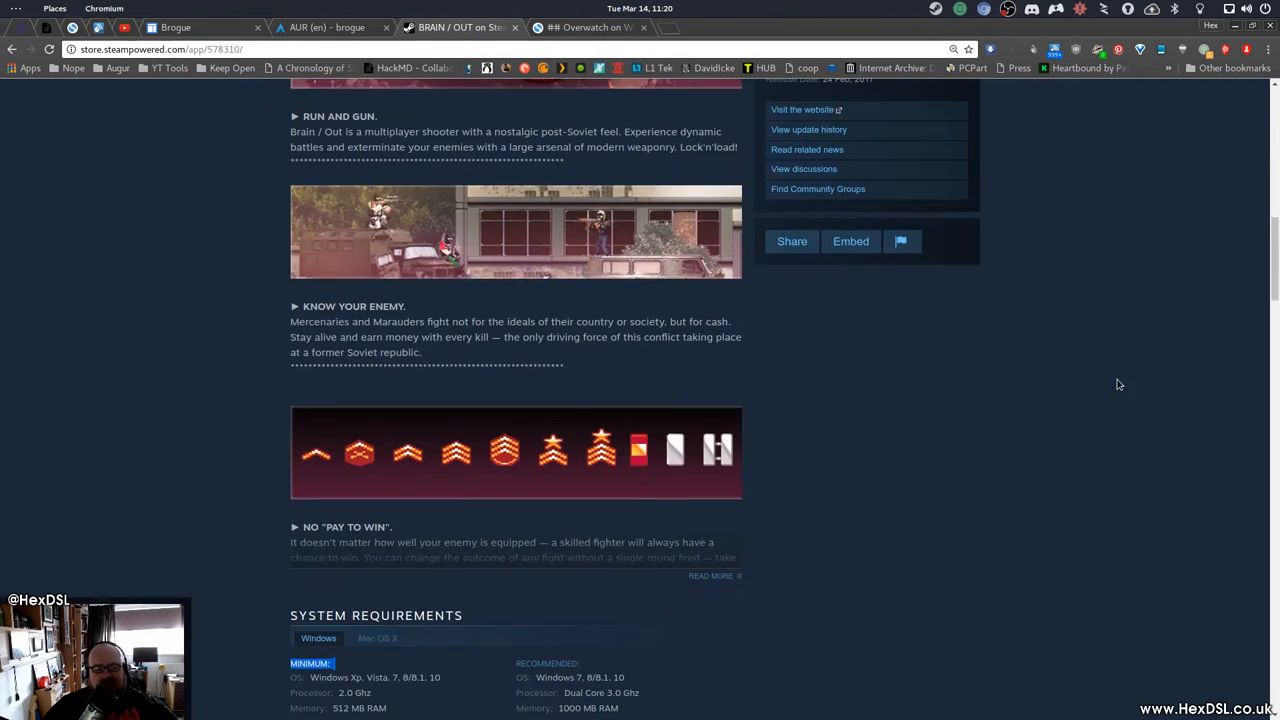
pyautogui.scroll(-3)
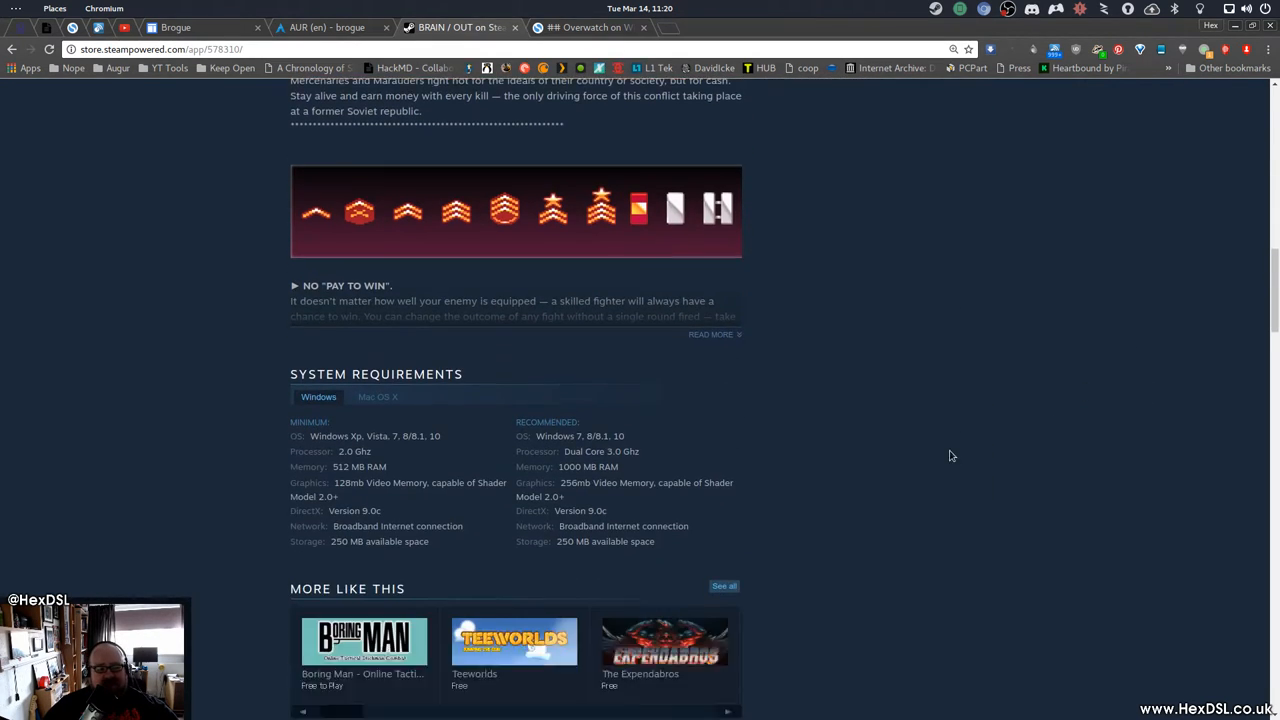
pyautogui.scroll(-3)
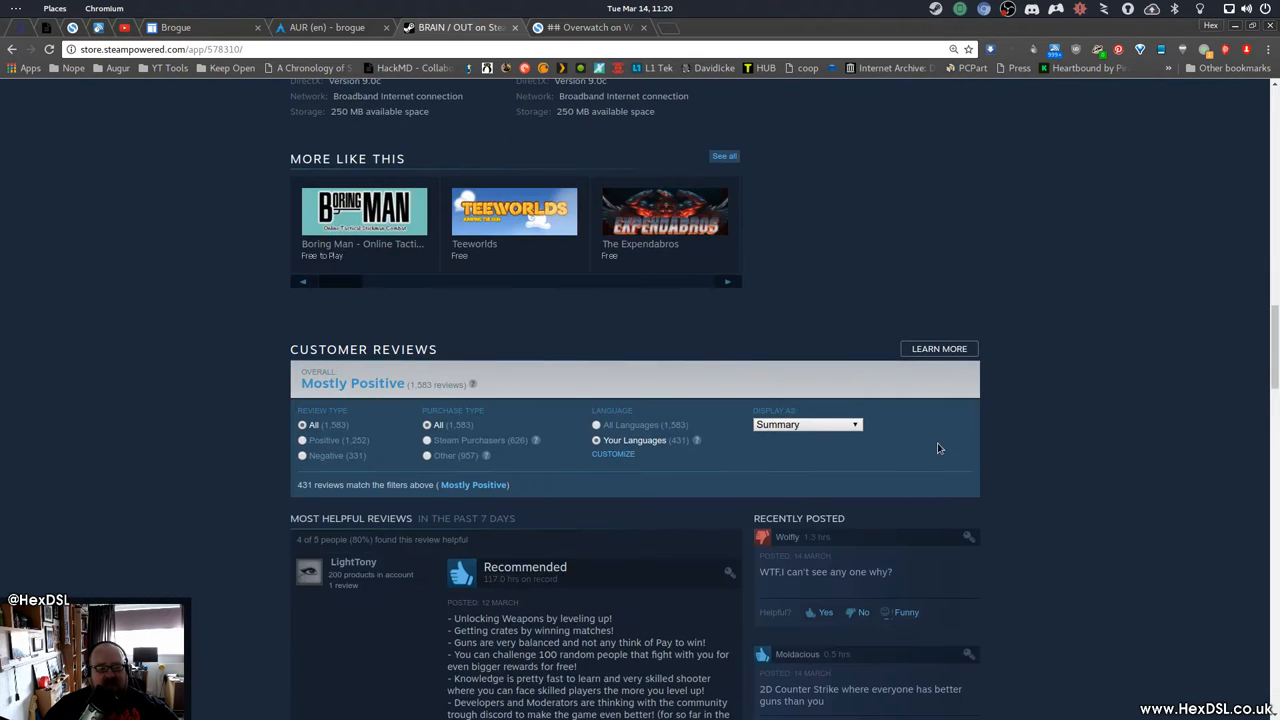
pyautogui.scroll(-3)
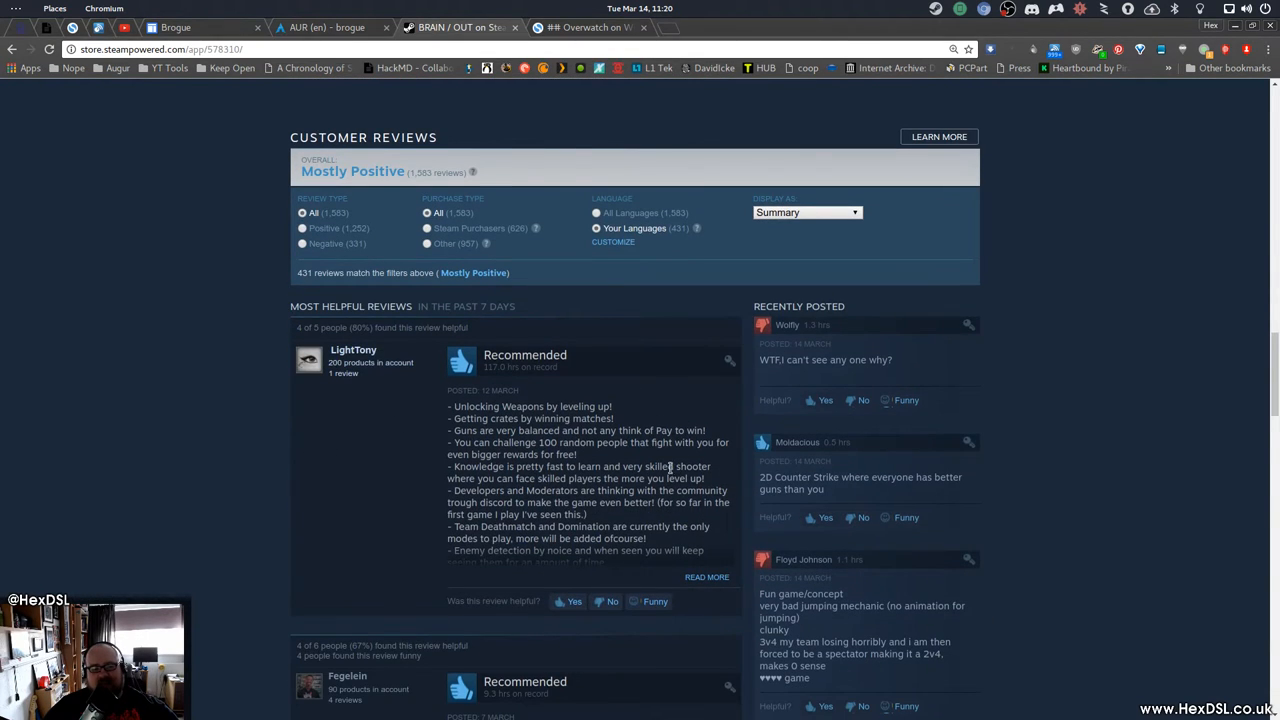
pyautogui.scroll(-3)
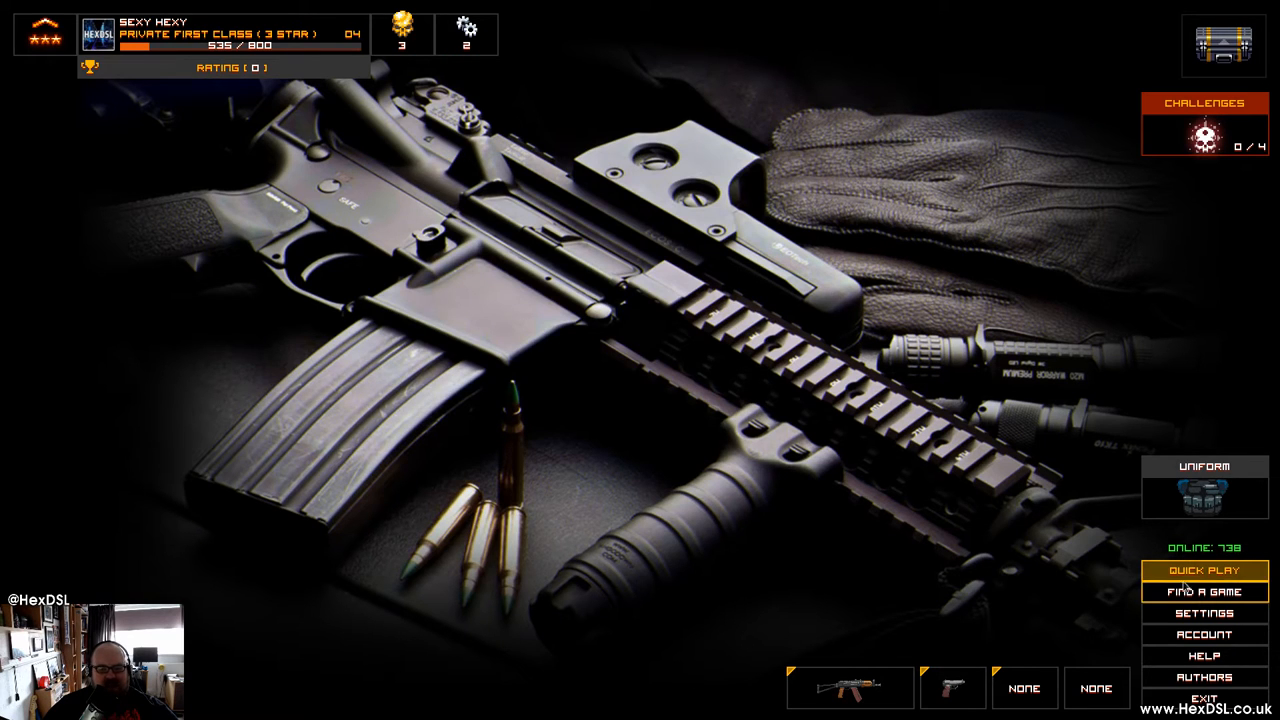
# - Start a Quick Play match from the main menu
pyautogui.click(1204, 570)
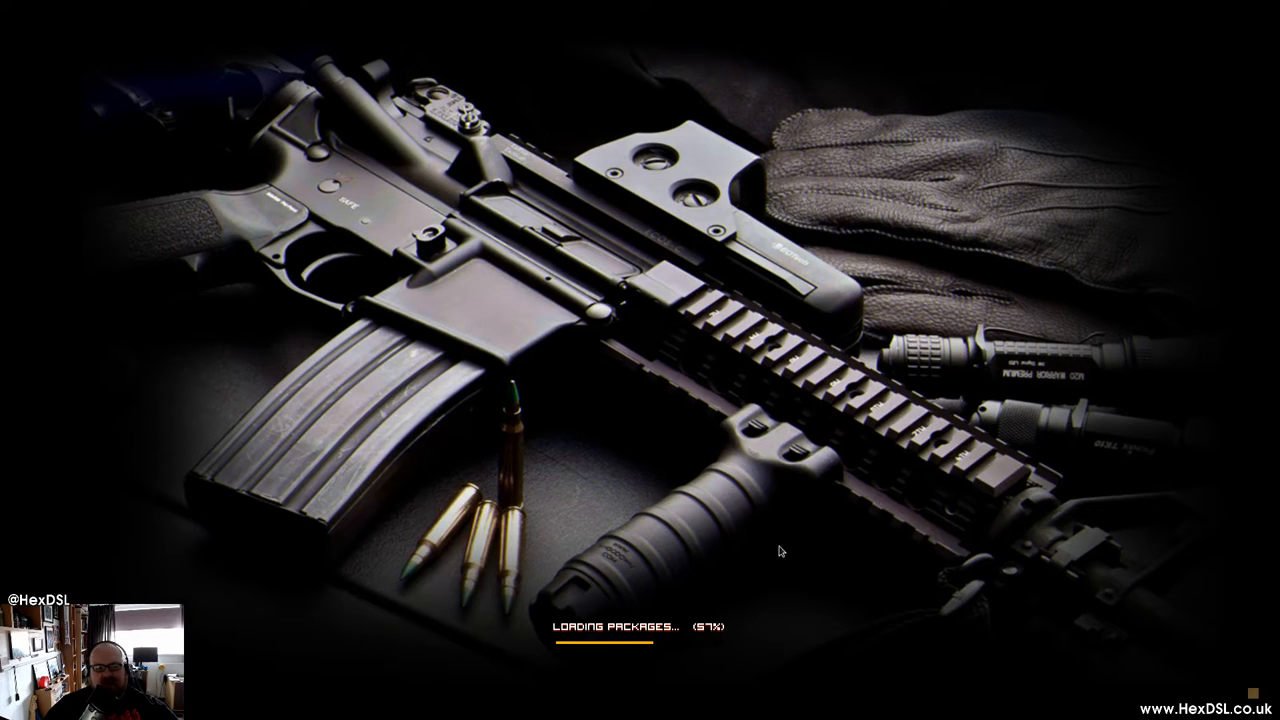
pyautogui.moveTo(612, 296)
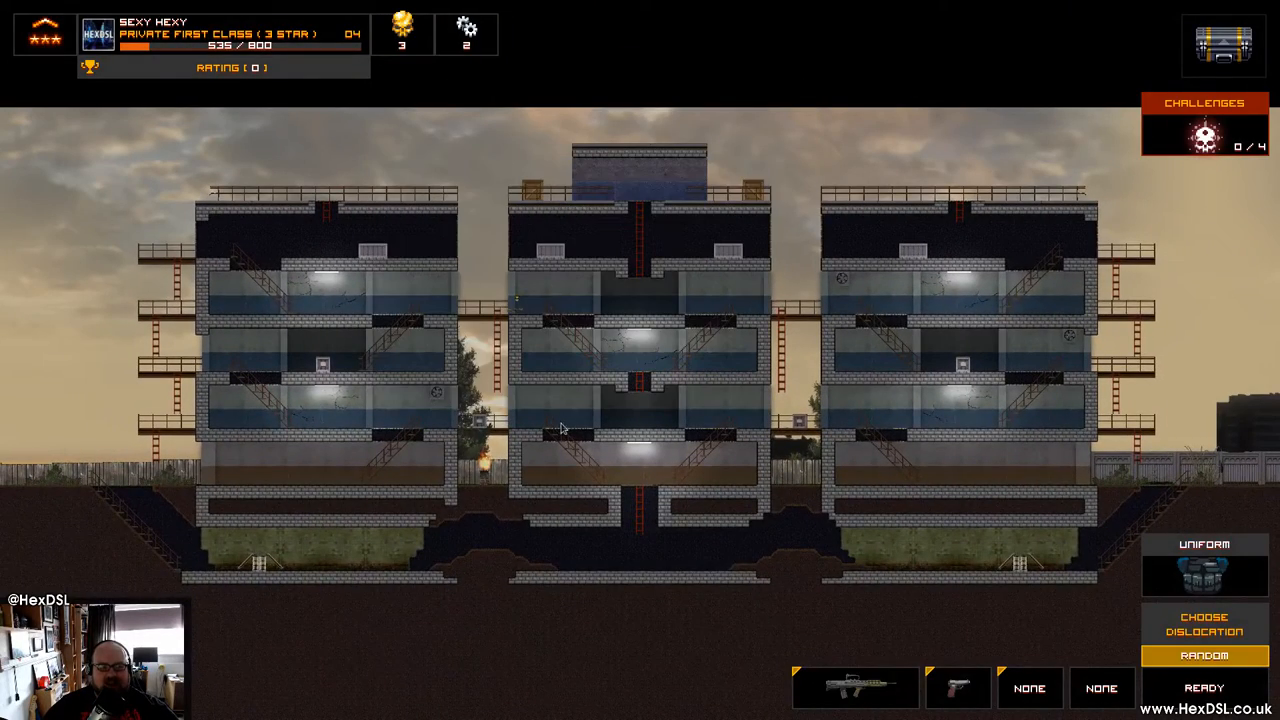
# - Play the round on the apartment-blocks map and bring up the Pack 1 weapon grid from the loadout slot
pyautogui.click(1204, 688)
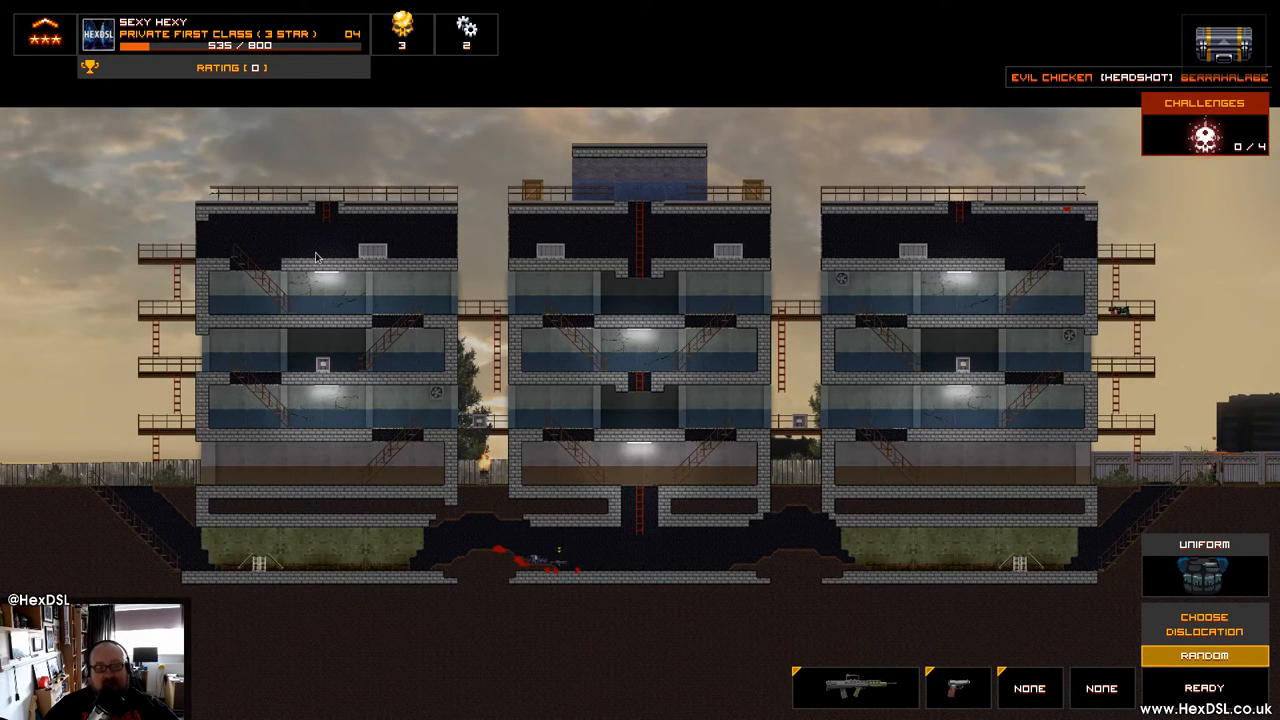
pyautogui.click(1204, 688)
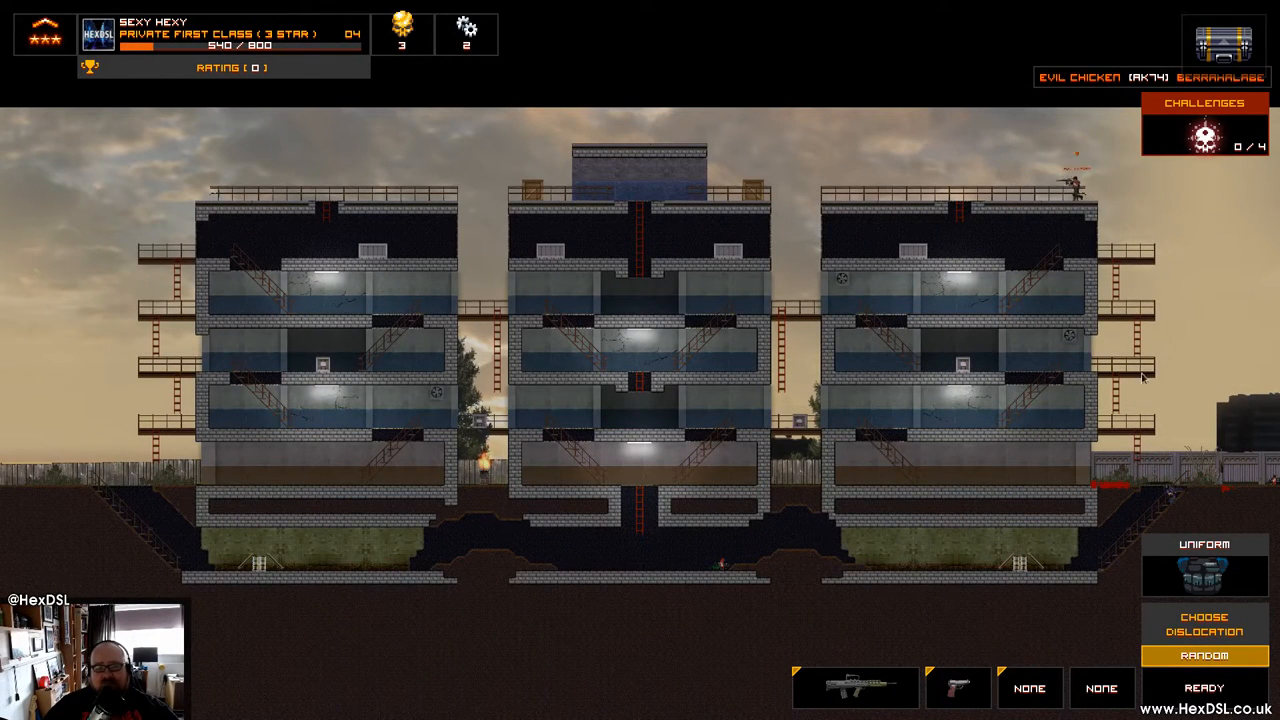
pyautogui.click(1204, 688)
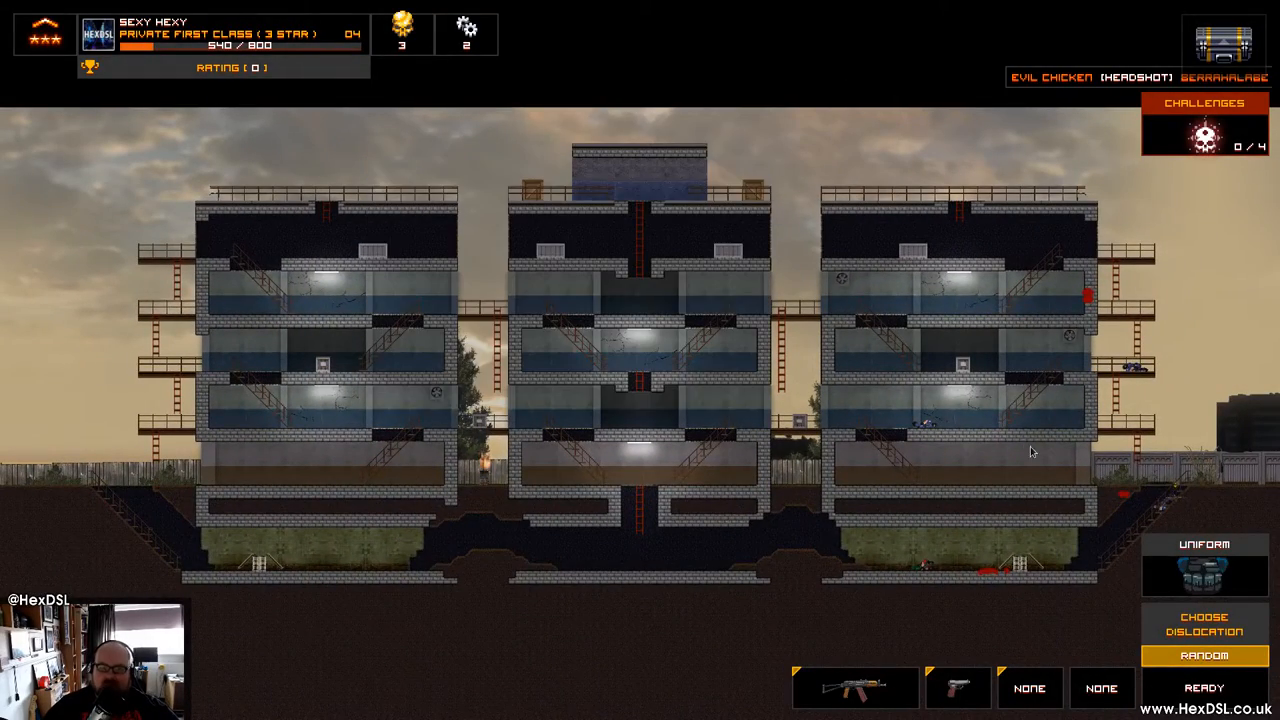
pyautogui.click(1204, 688)
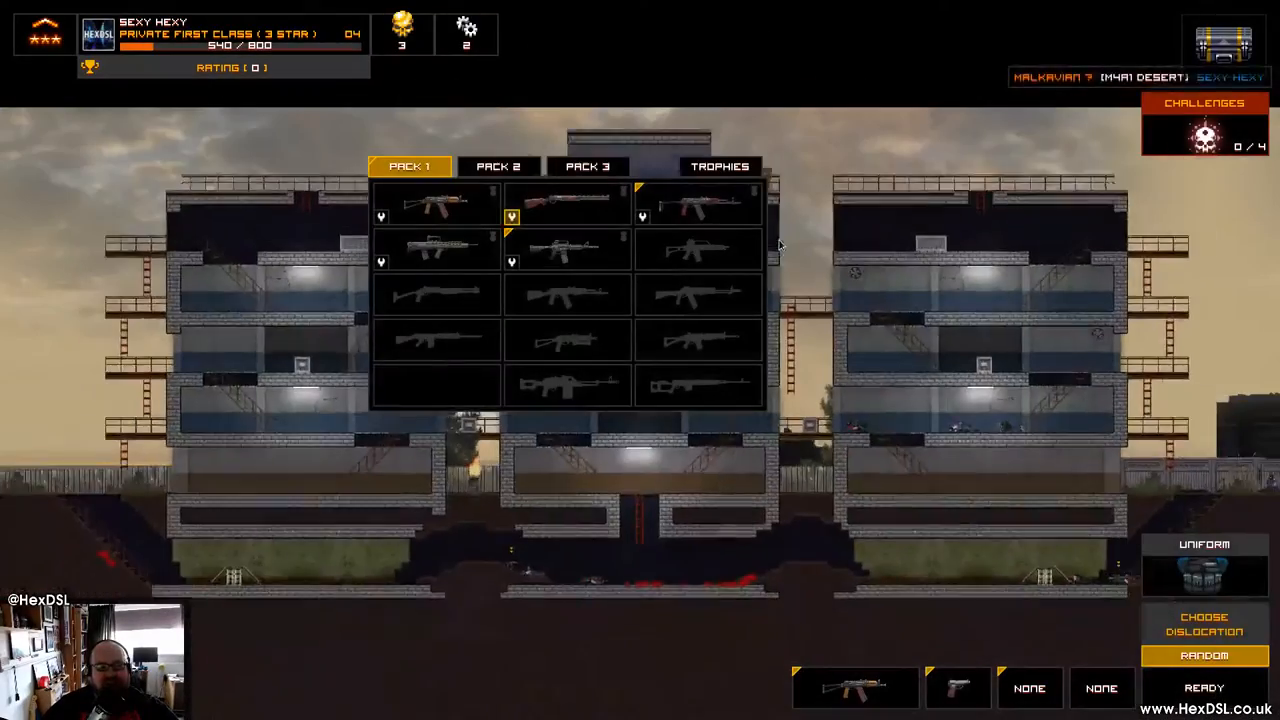
# - Leave the match and view the Containers Warehouse offers and prices
pyautogui.press('Escape')
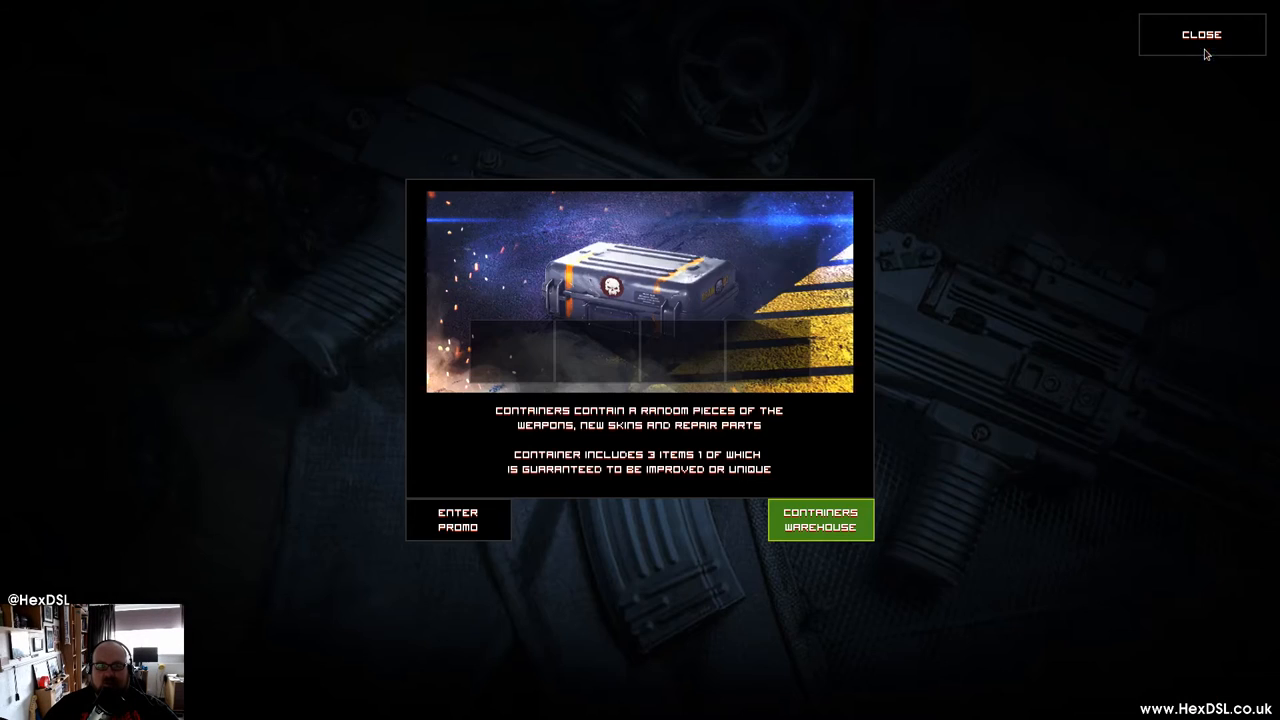
pyautogui.click(820, 520)
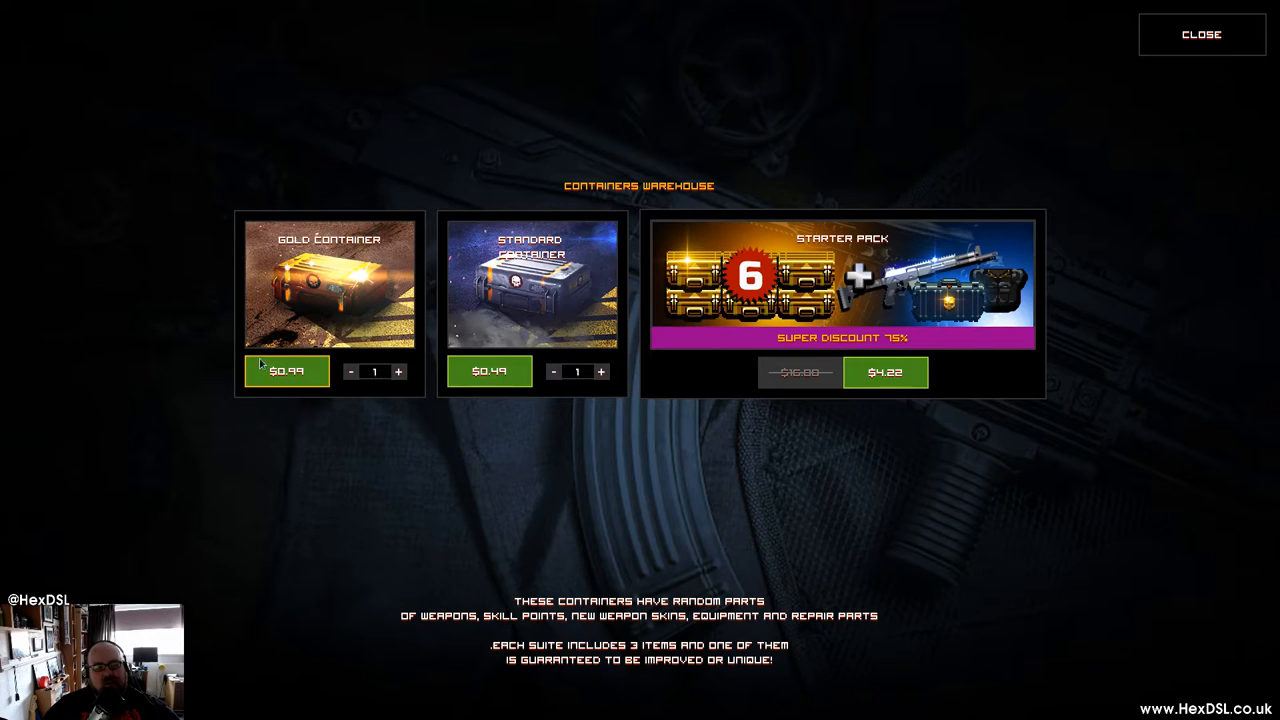
pyautogui.moveTo(412, 390)
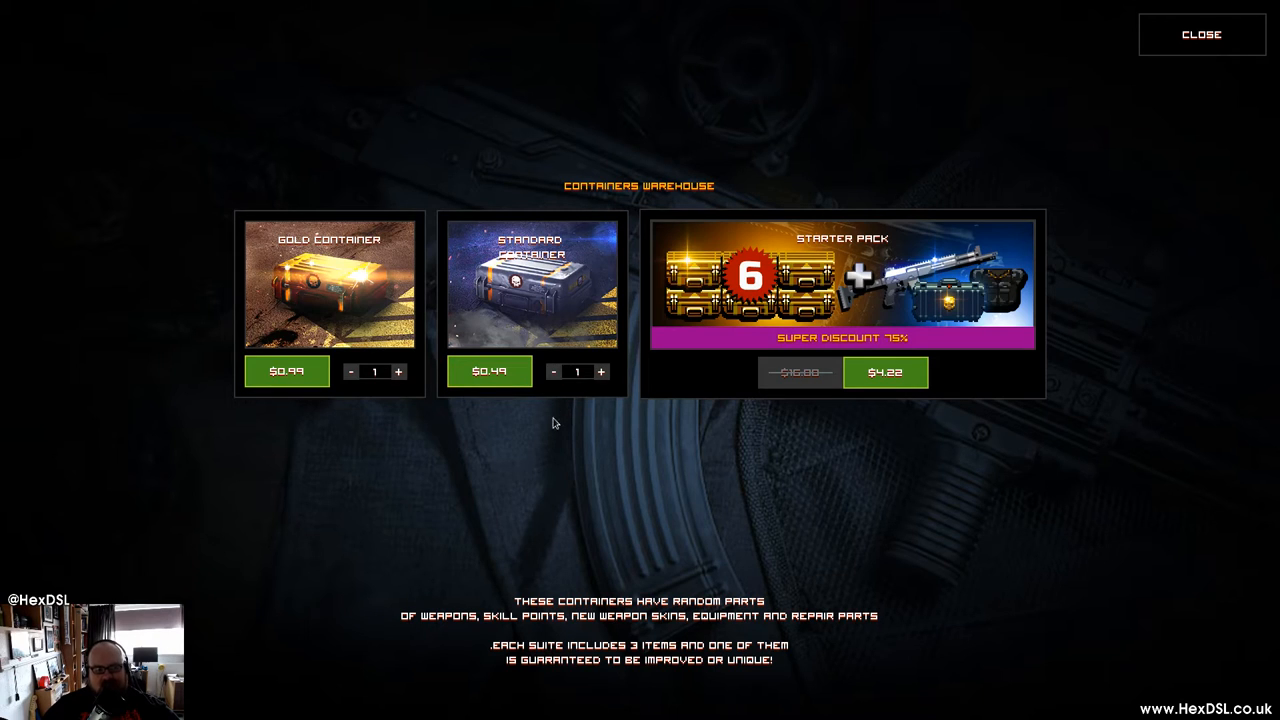
pyautogui.moveTo(892, 398)
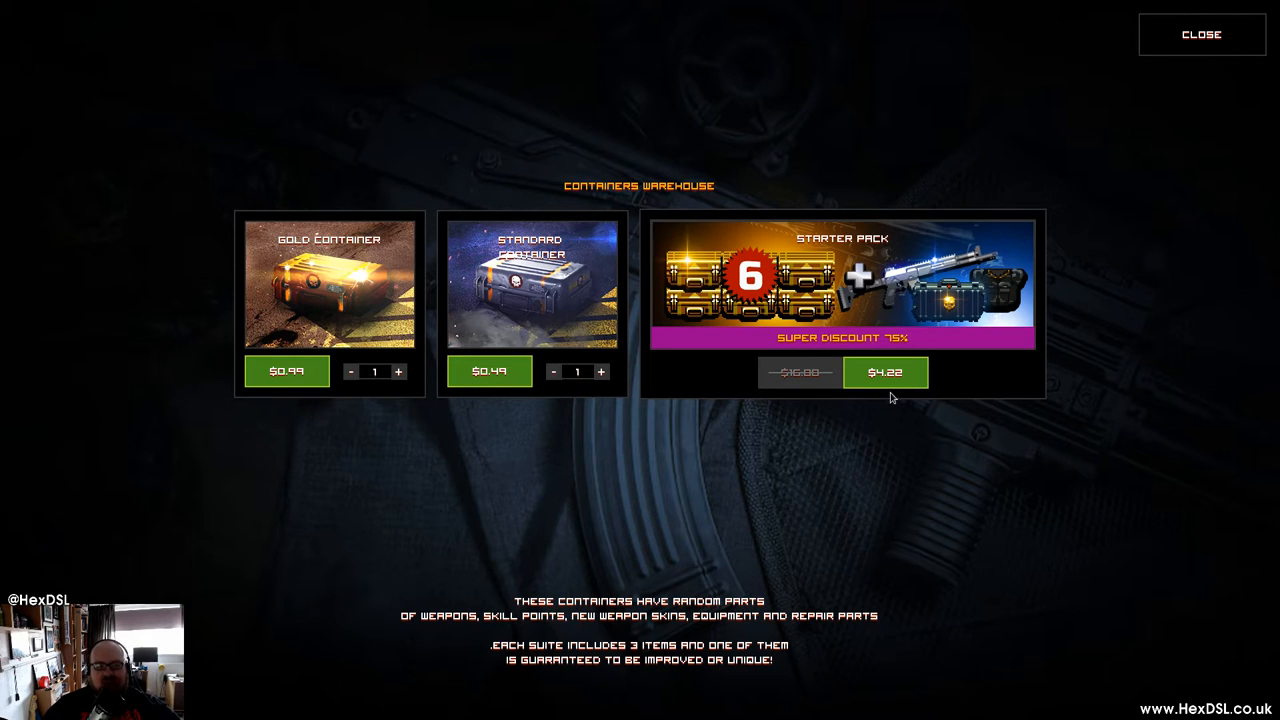
pyautogui.moveTo(896, 392)
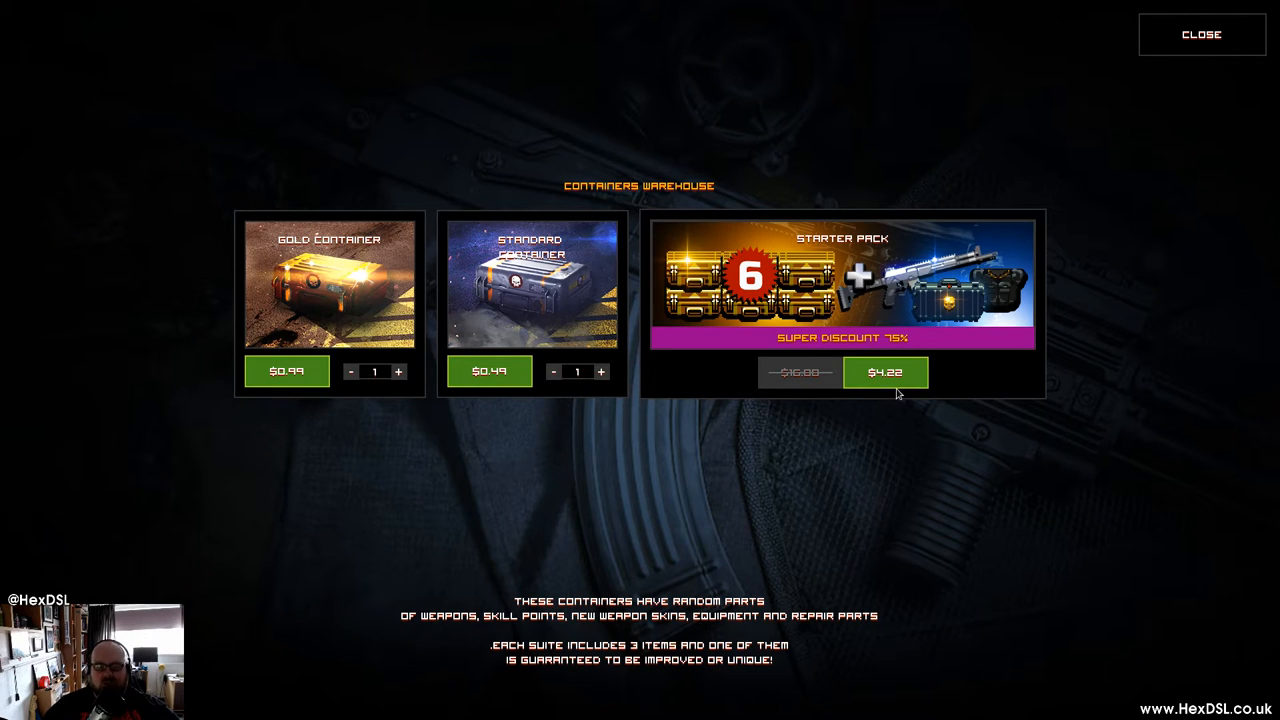
pyautogui.moveTo(958, 228)
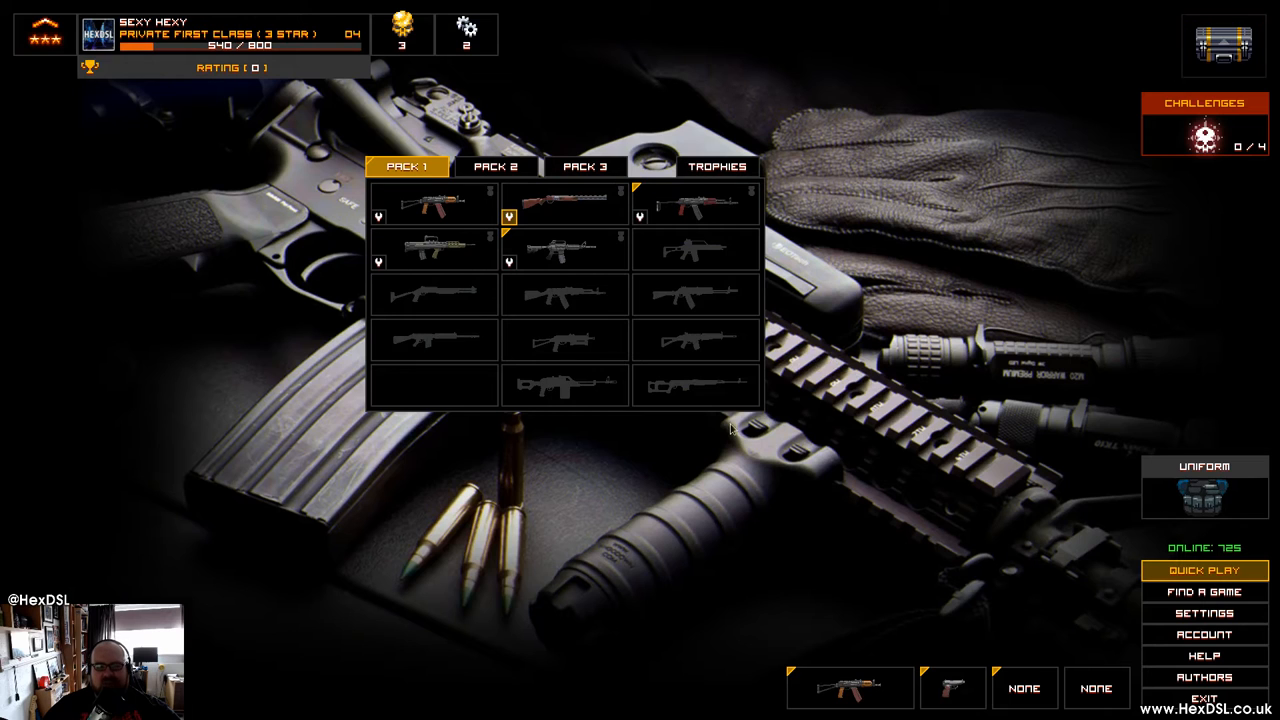
pyautogui.moveTo(776, 414)
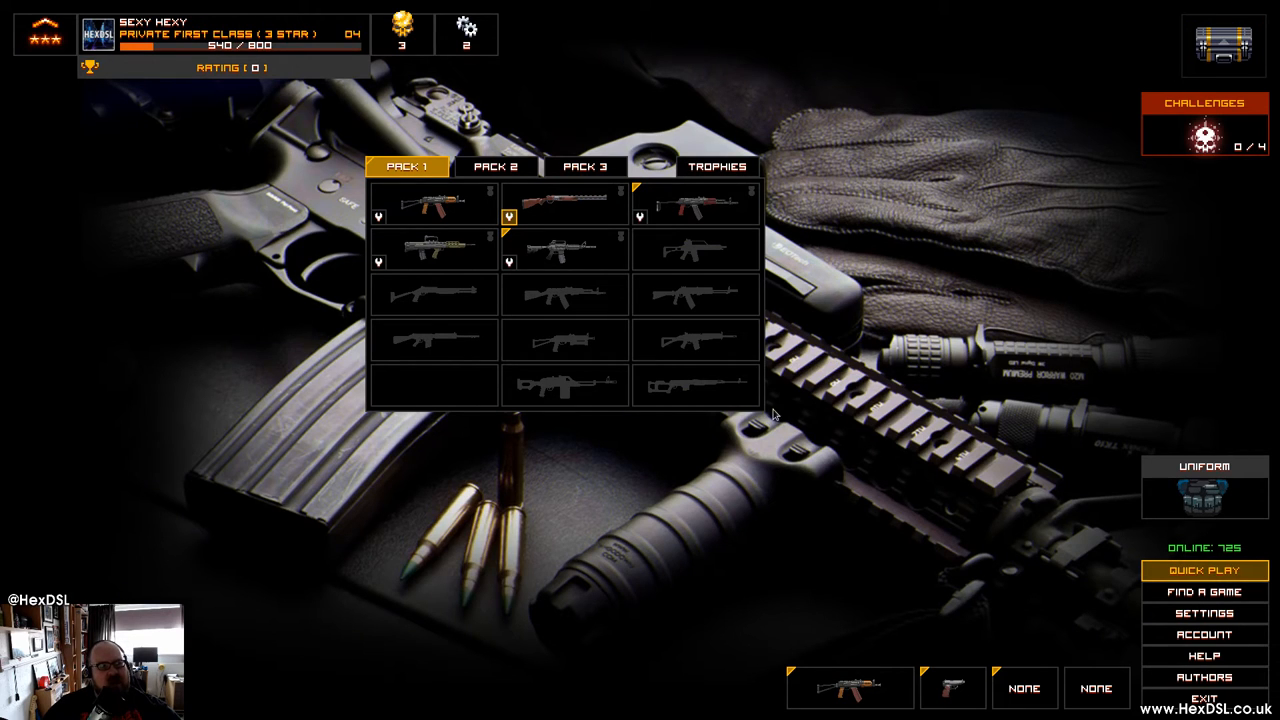
pyautogui.moveTo(1084, 248)
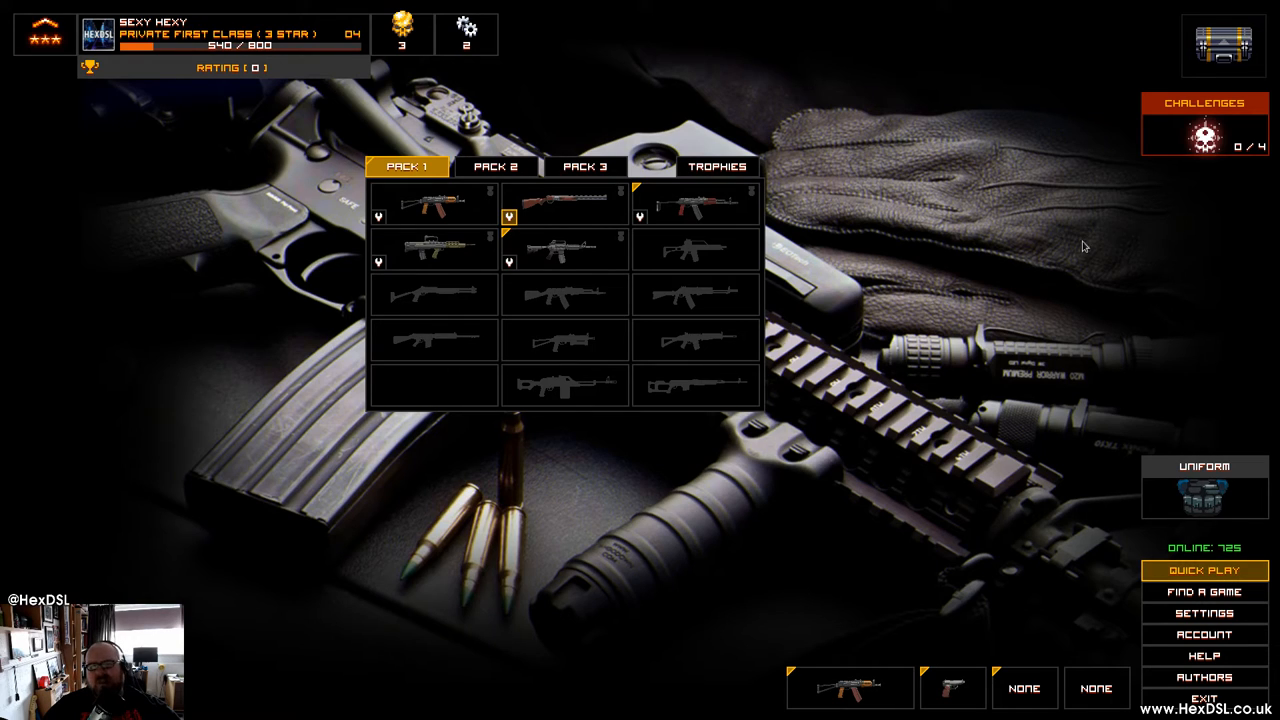
pyautogui.moveTo(1092, 300)
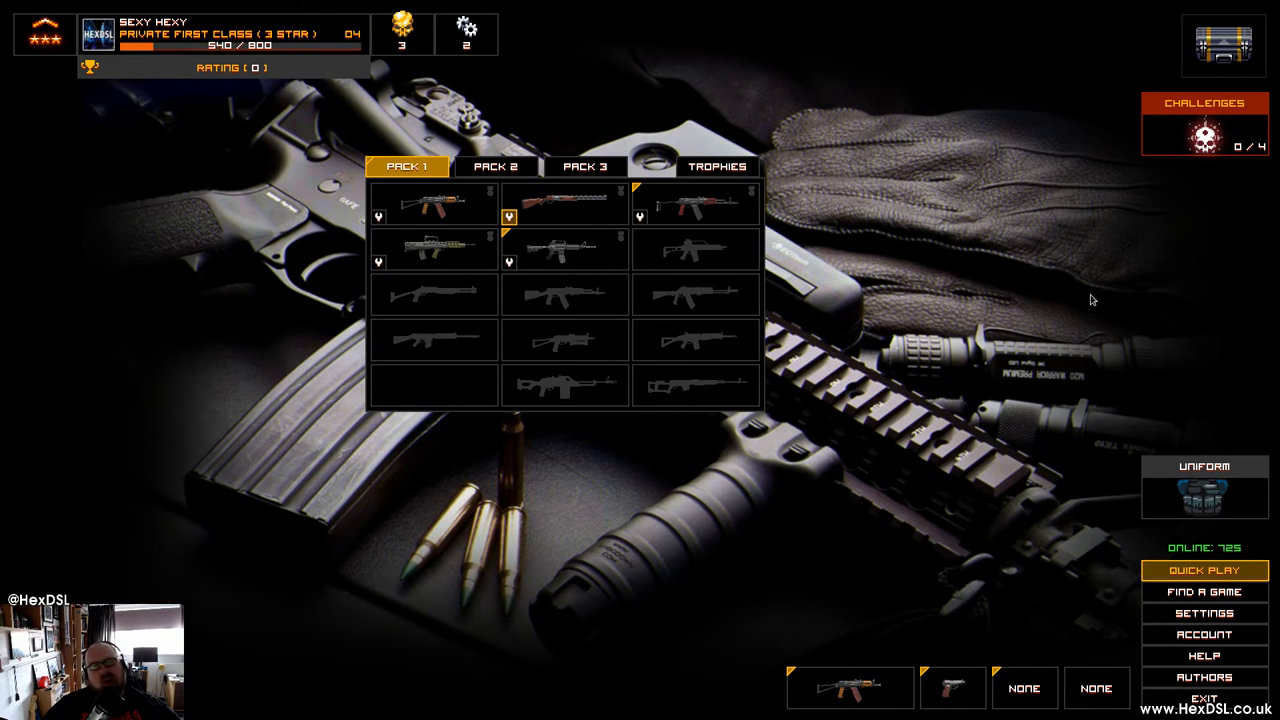
pyautogui.moveTo(1124, 344)
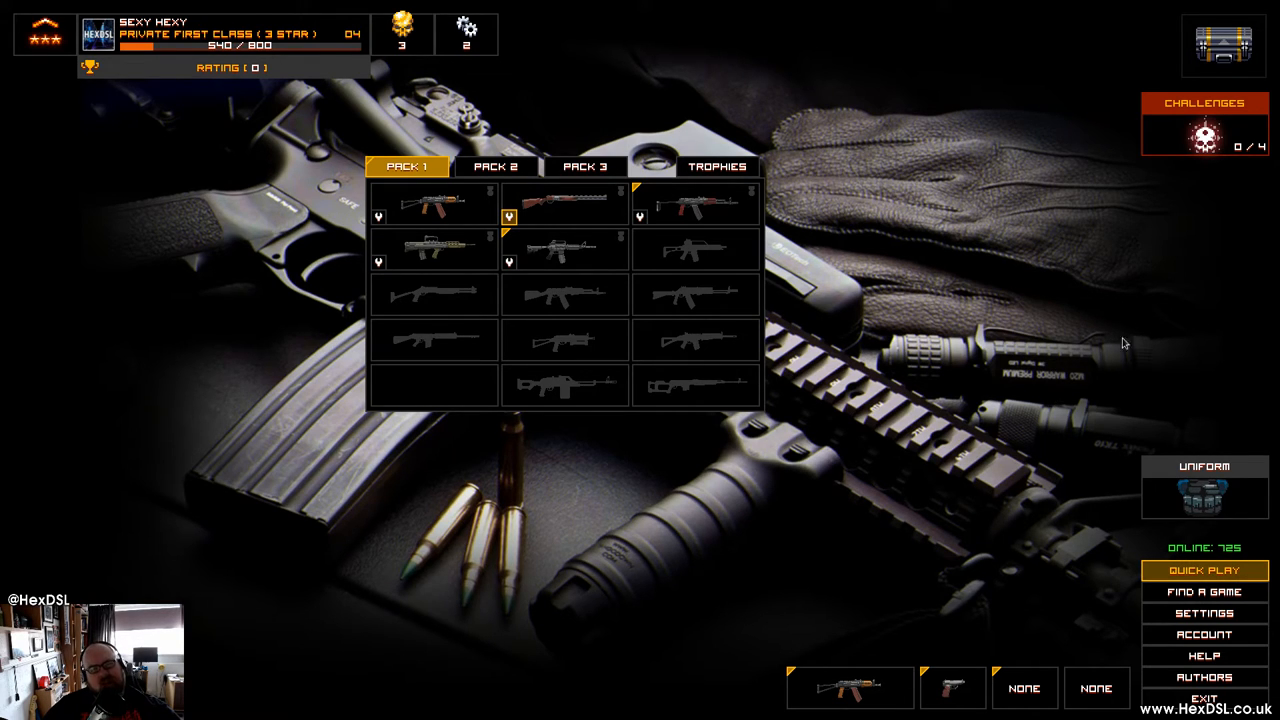
pyautogui.moveTo(1148, 540)
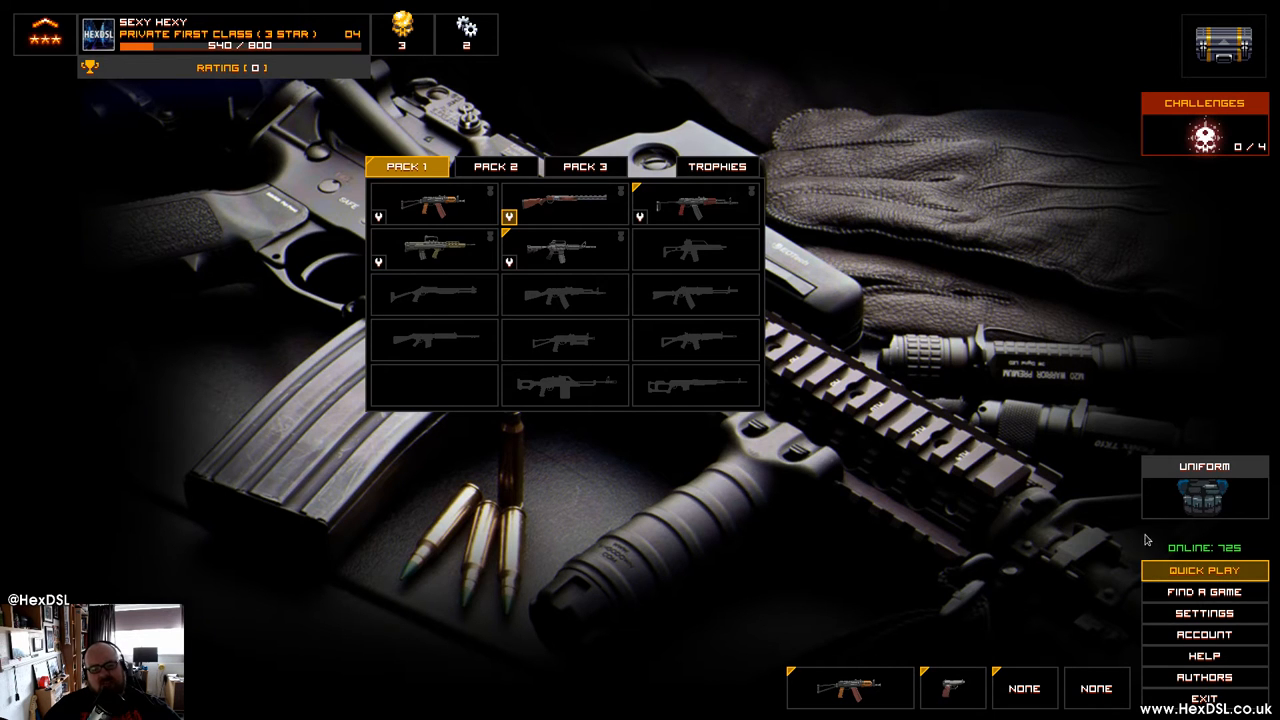
pyautogui.moveTo(462, 182)
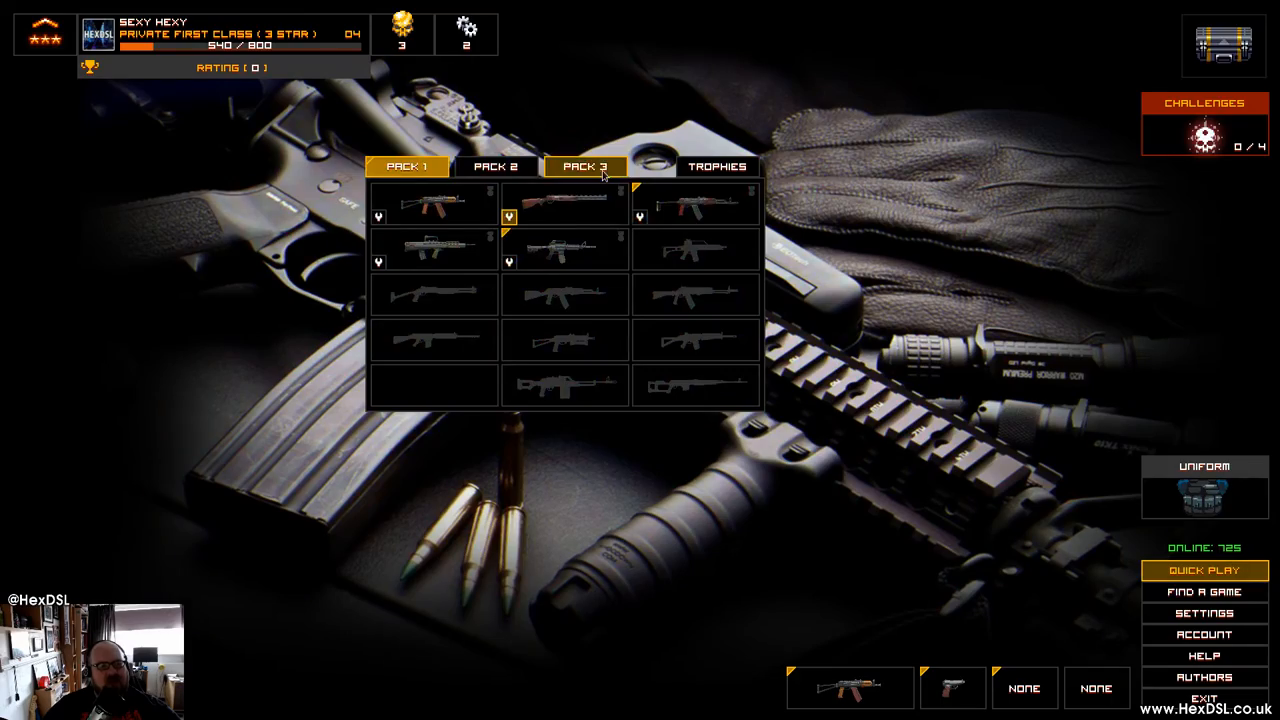
# - View the Pack 2 weapons, then bring up the AKS74U rifle's upgrades and stats from the primary slot
pyautogui.click(496, 166)
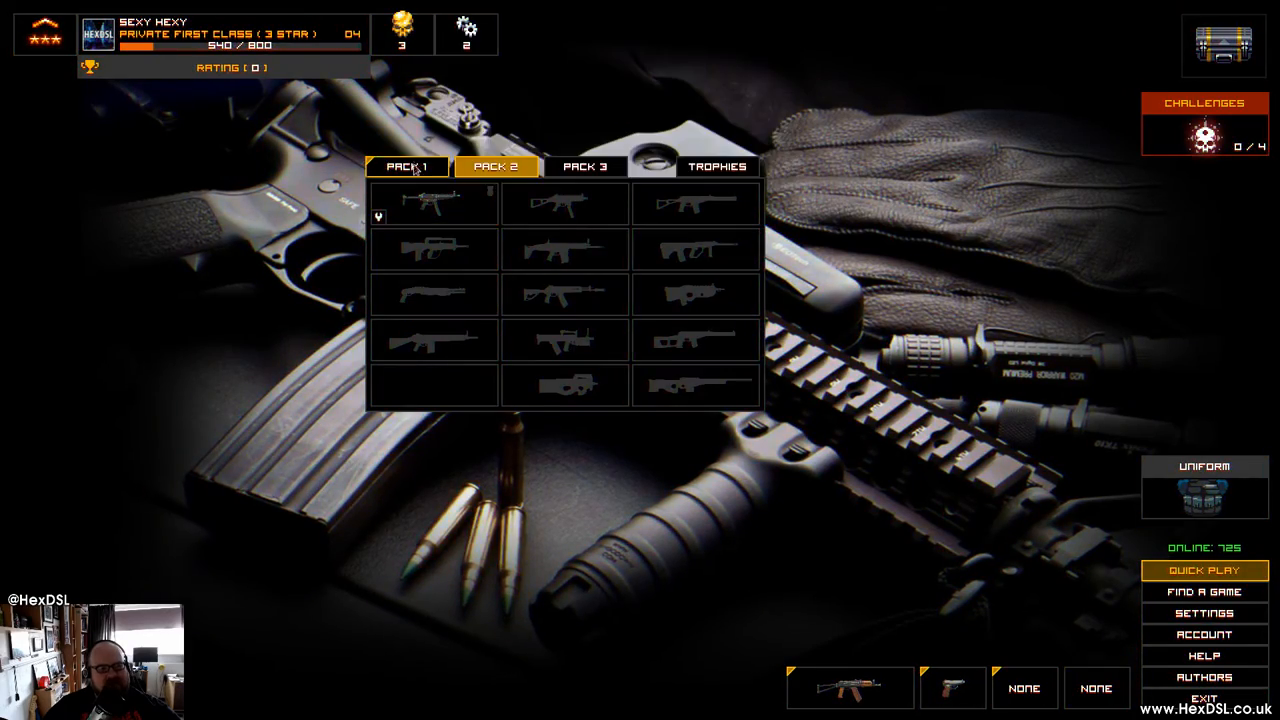
pyautogui.click(408, 166)
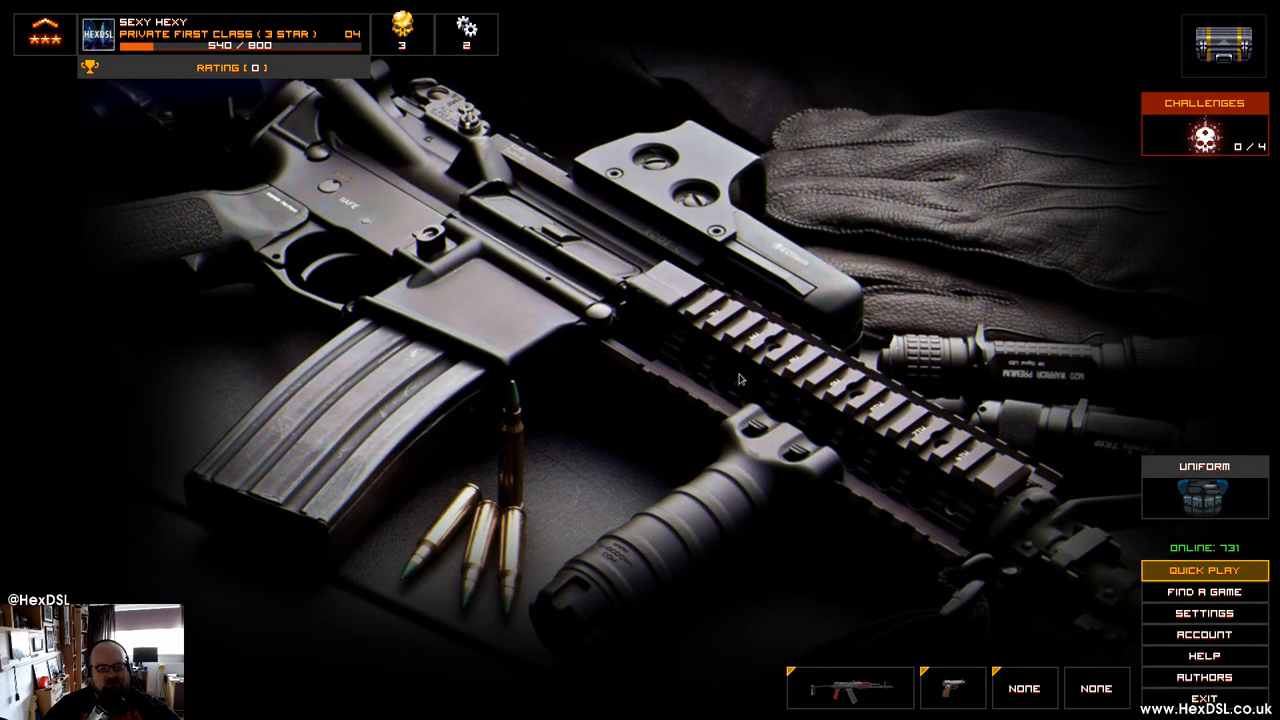
pyautogui.moveTo(920, 668)
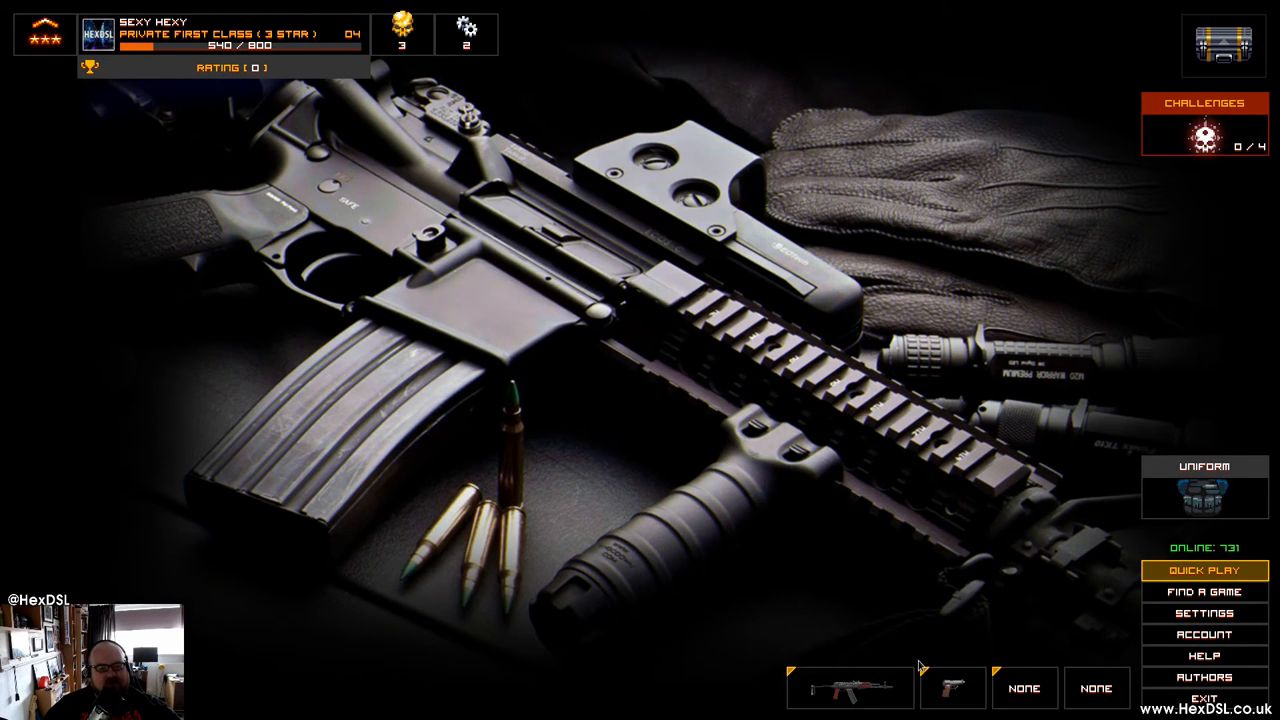
pyautogui.click(848, 688)
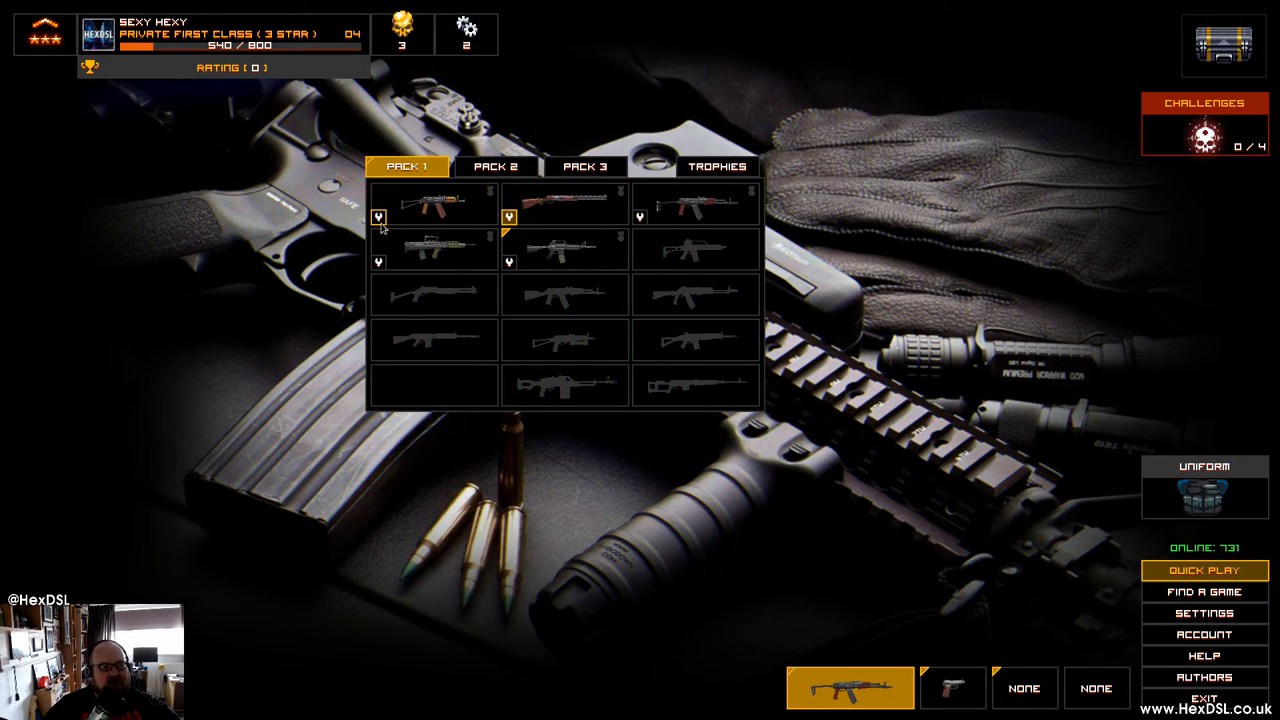
pyautogui.click(432, 204)
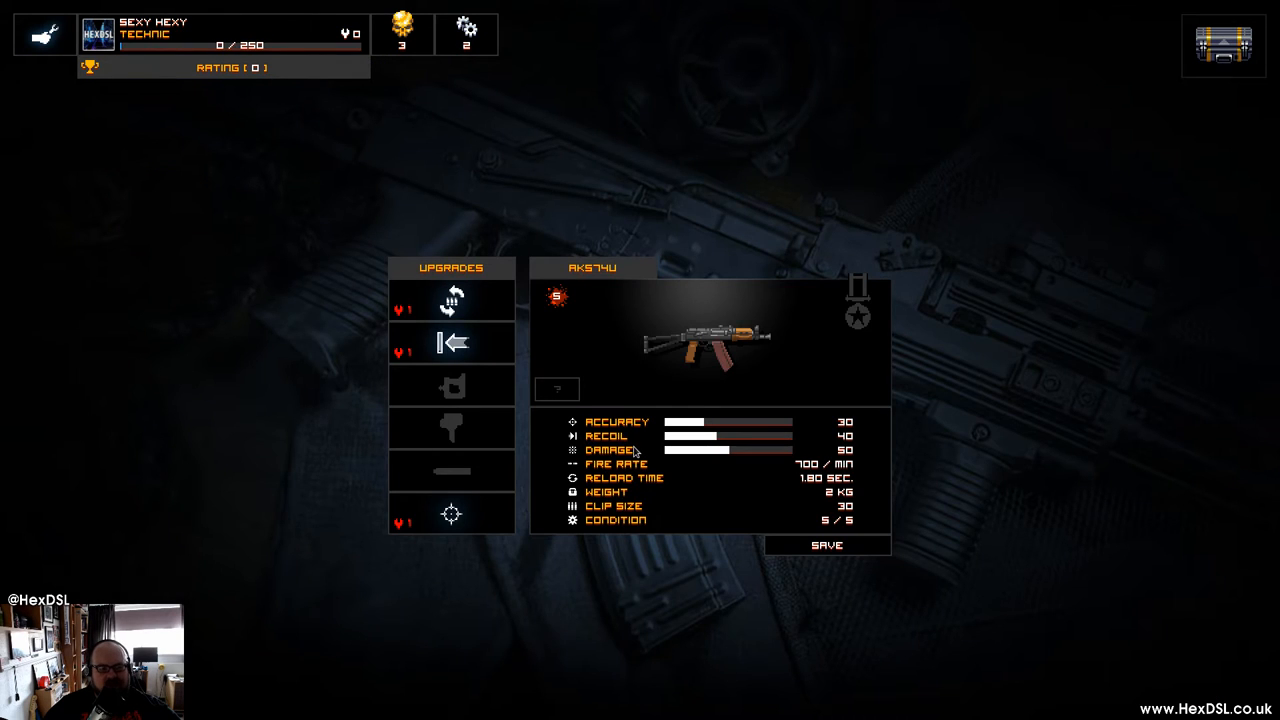
pyautogui.moveTo(946, 296)
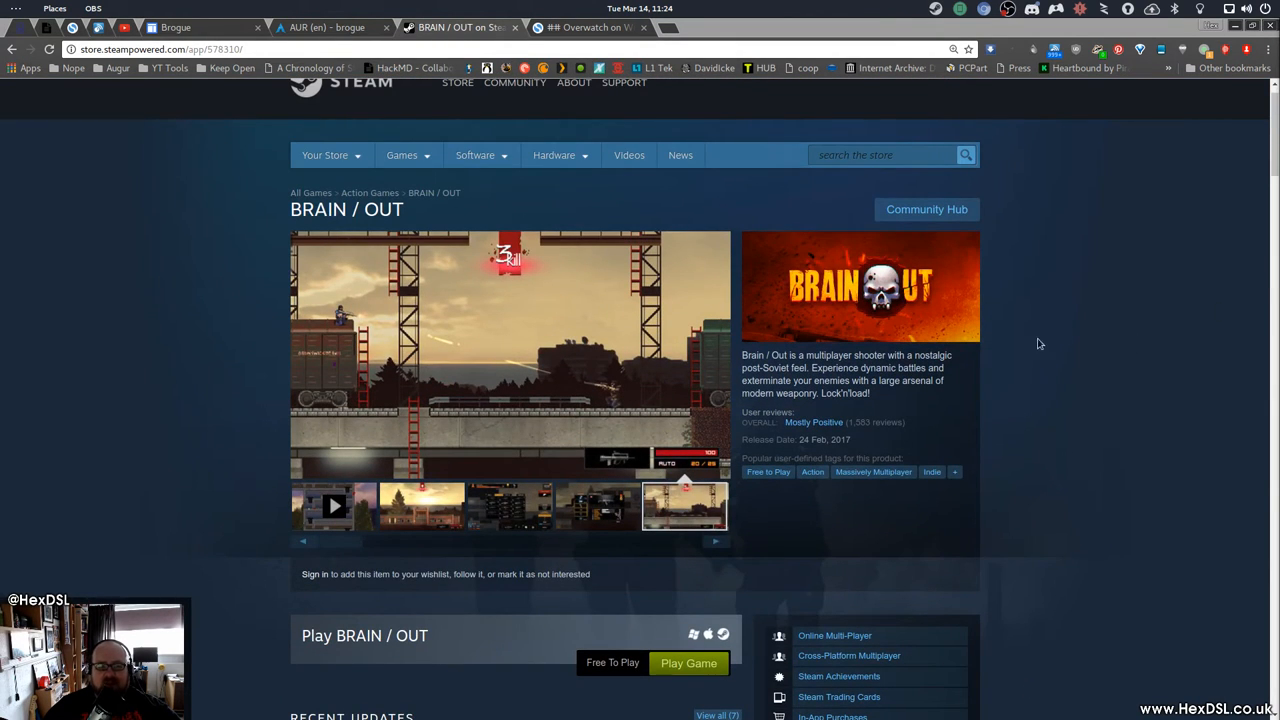
pyautogui.moveTo(992, 420)
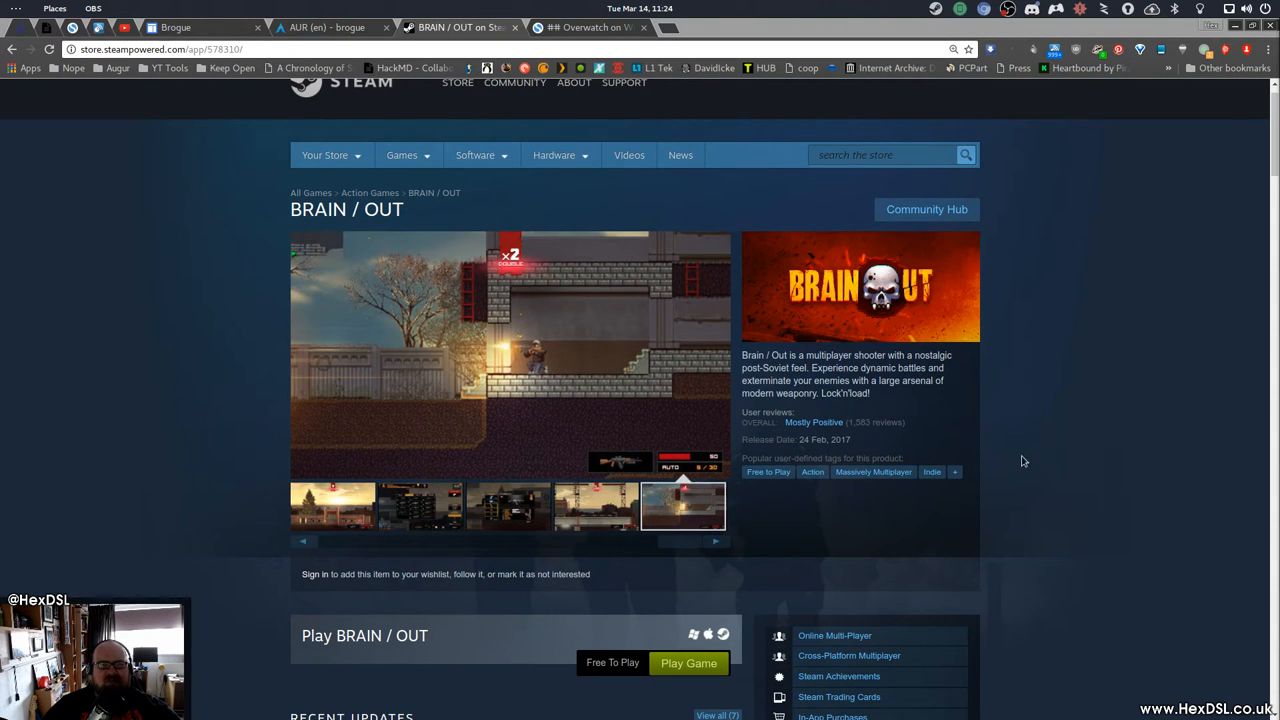
pyautogui.moveTo(1060, 428)
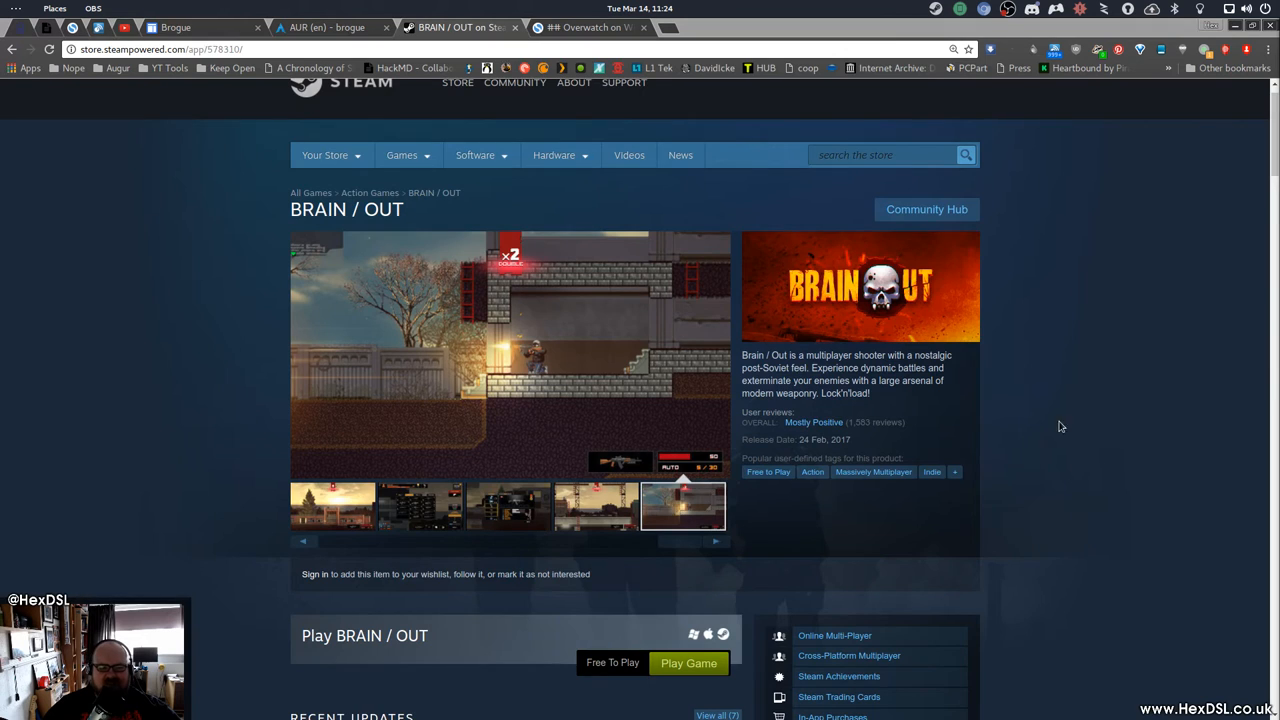
pyautogui.scroll(-3)
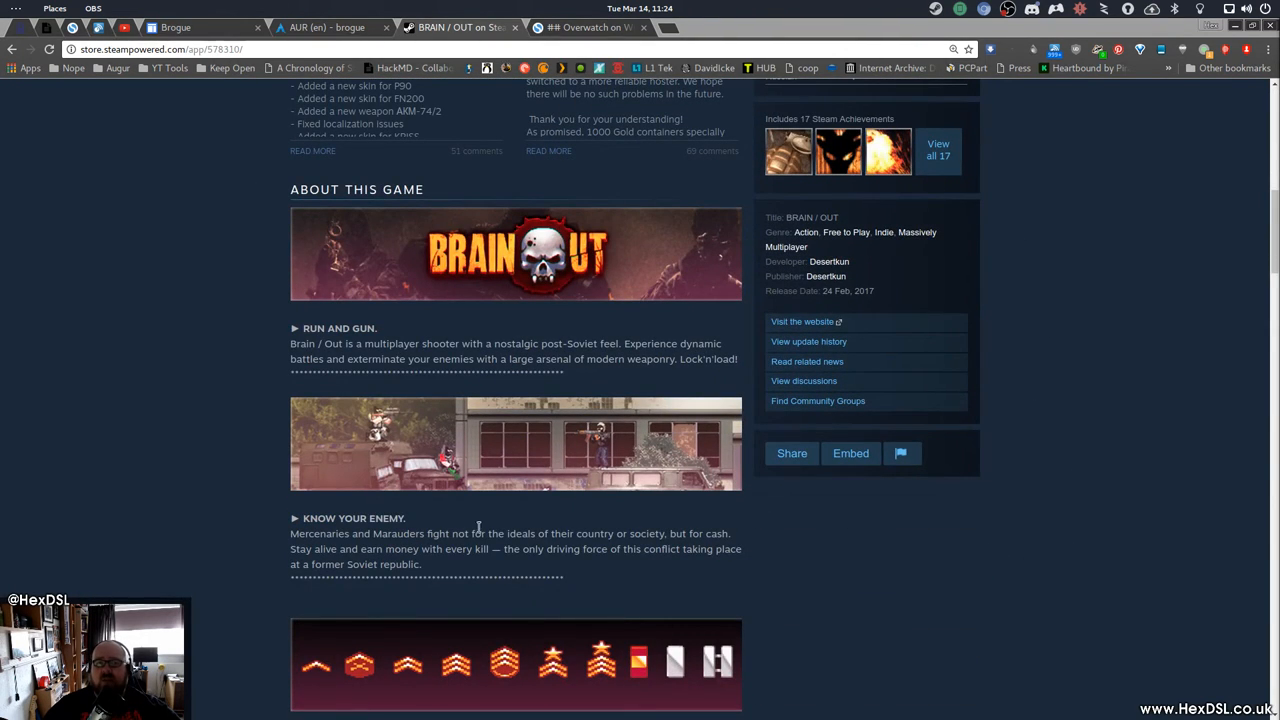
pyautogui.scroll(3)
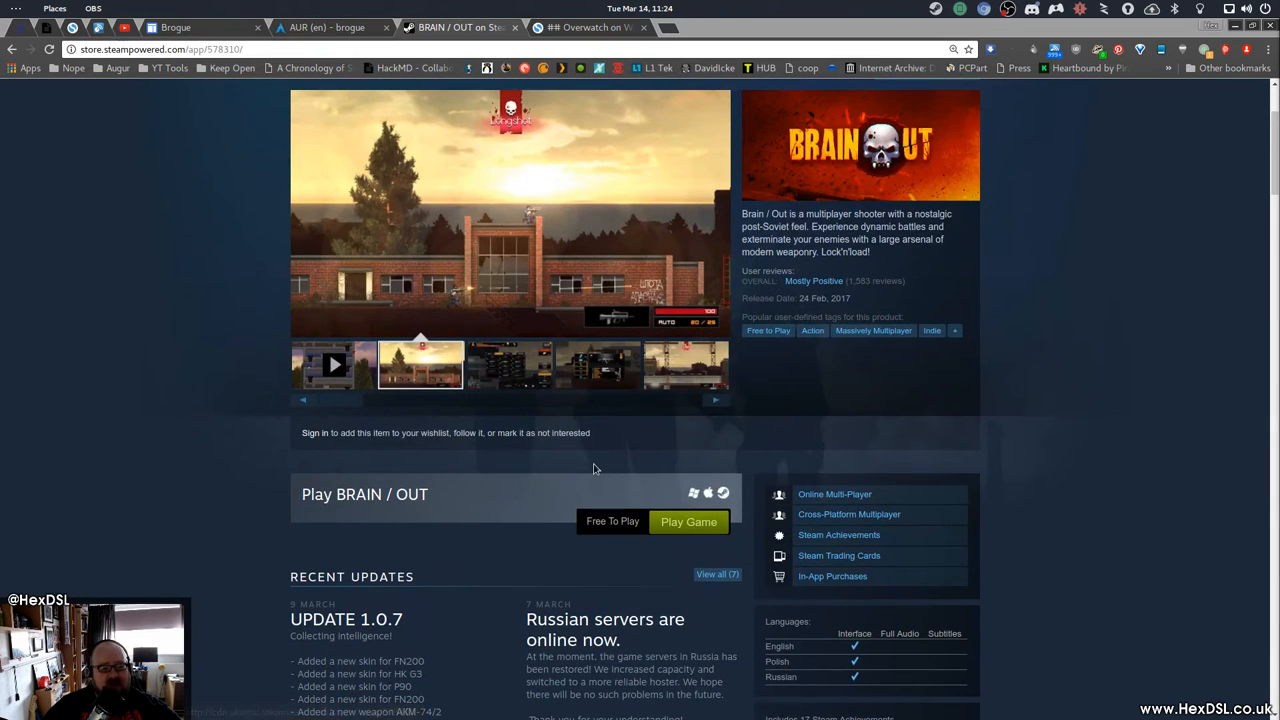
pyautogui.scroll(-3)
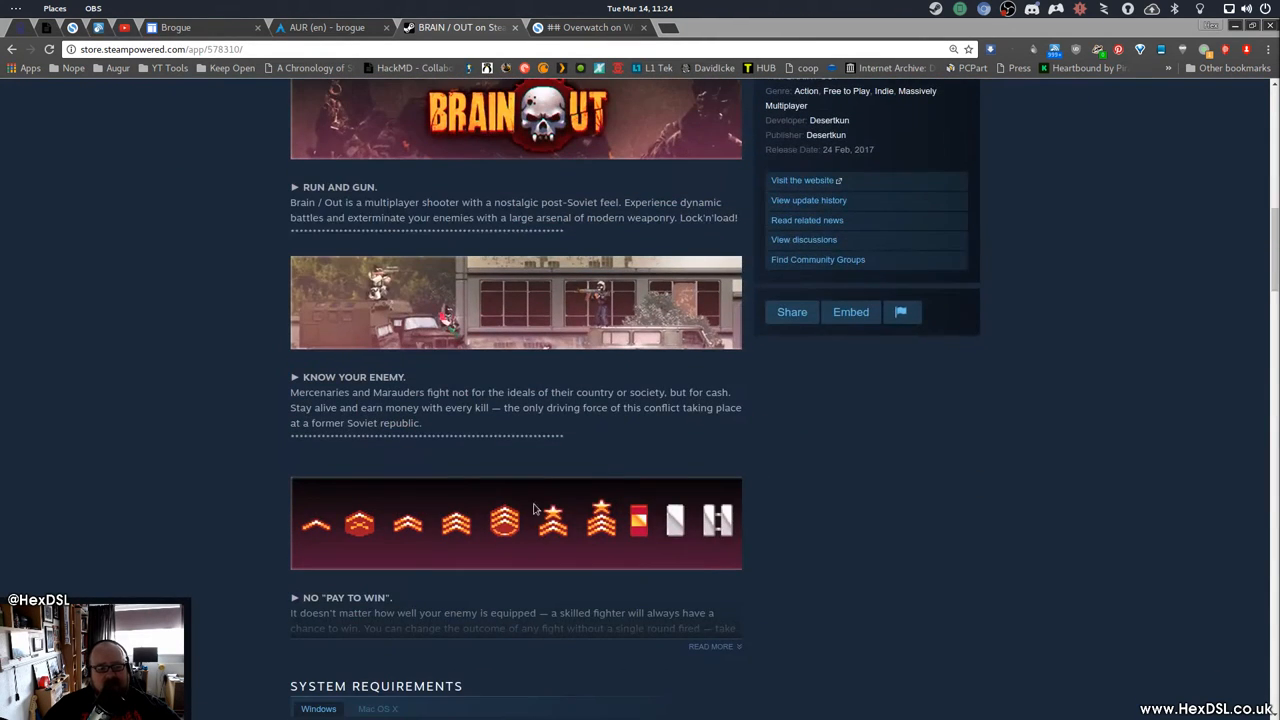
pyautogui.moveTo(572, 354)
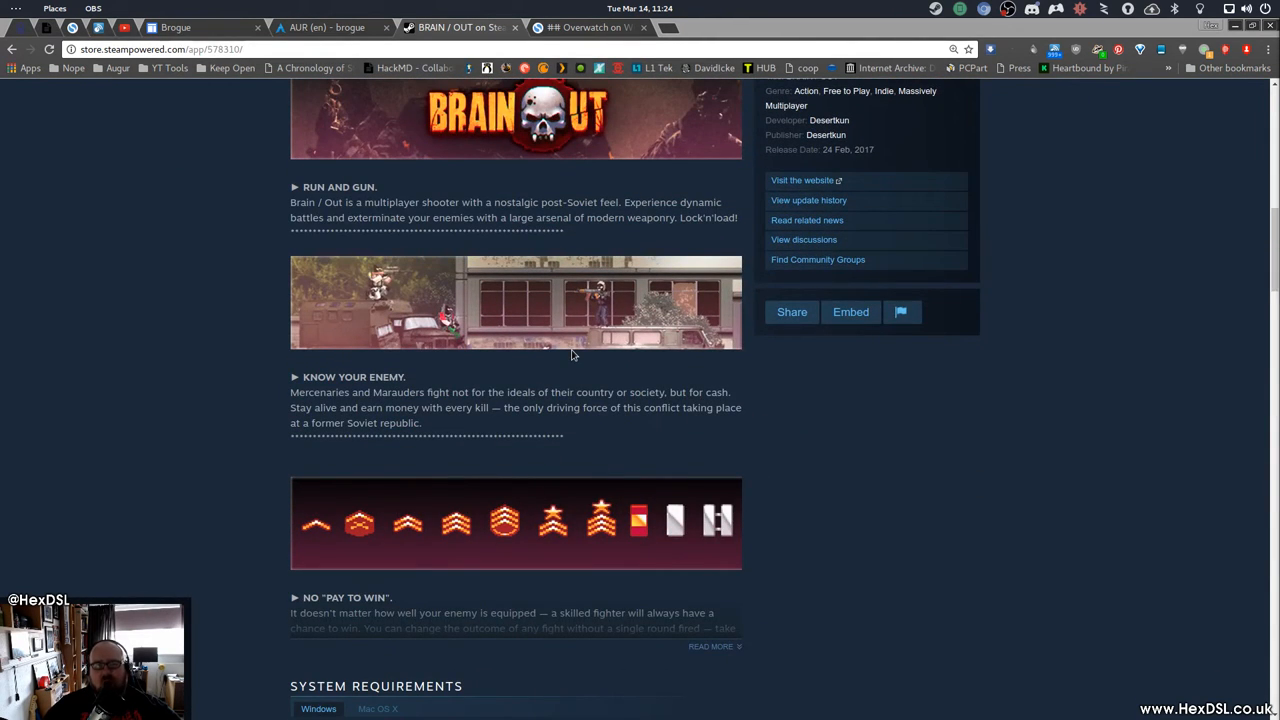
pyautogui.moveTo(718, 236)
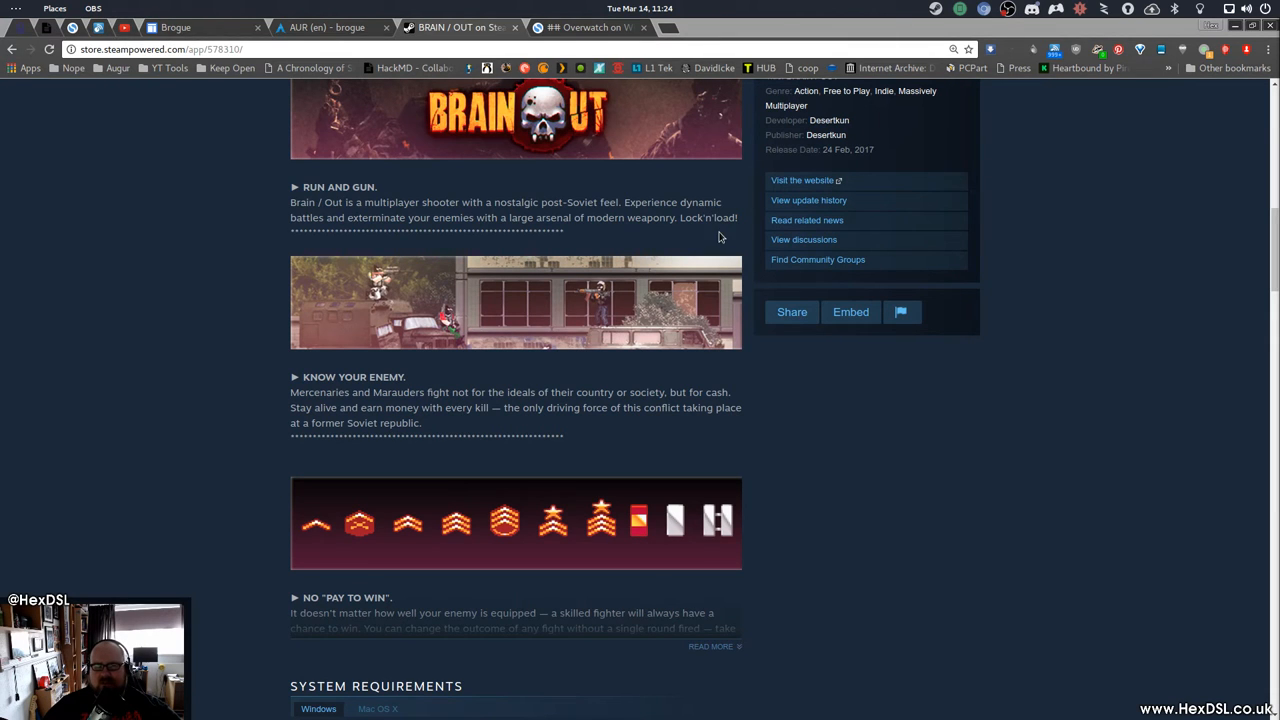
pyautogui.scroll(-3)
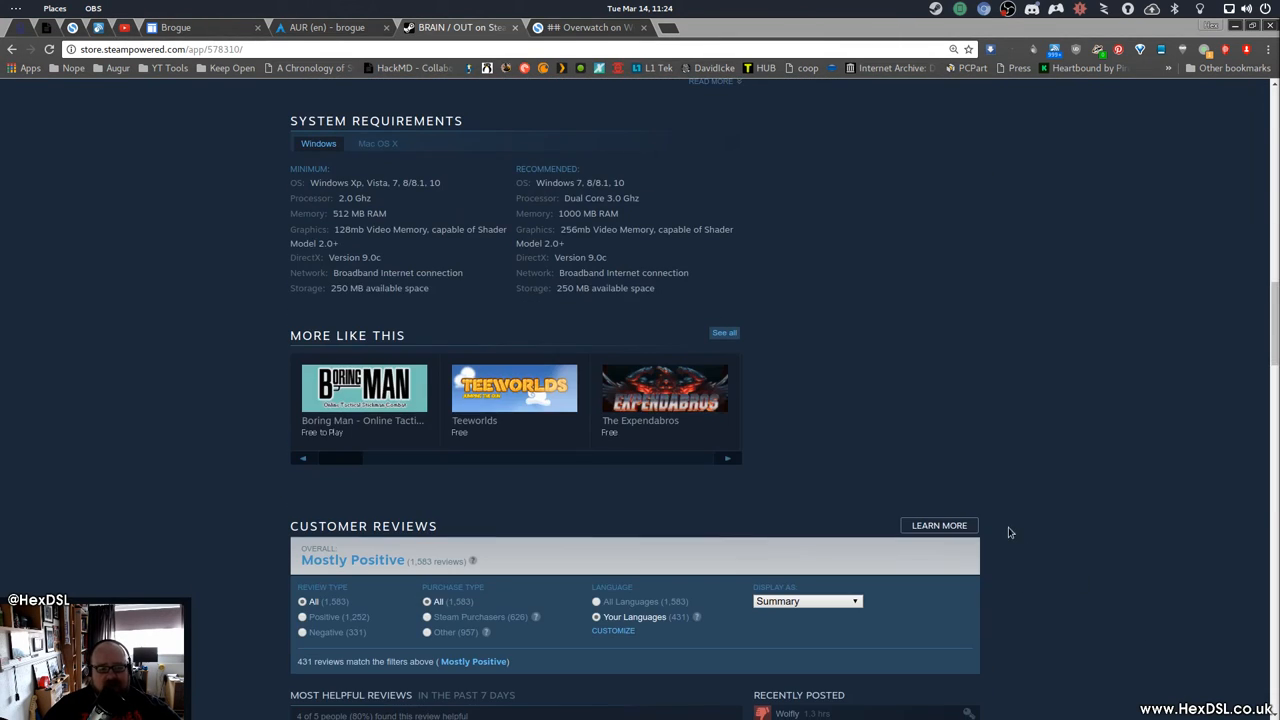
pyautogui.scroll(3)
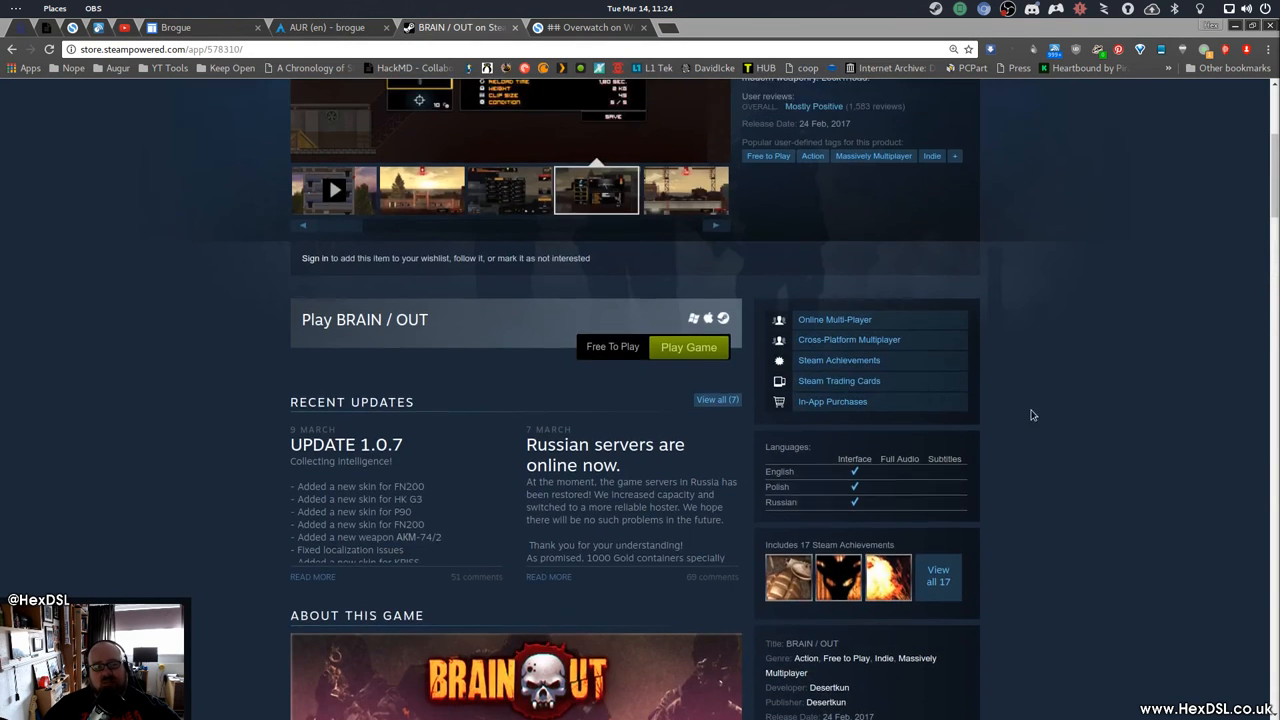
pyautogui.scroll(3)
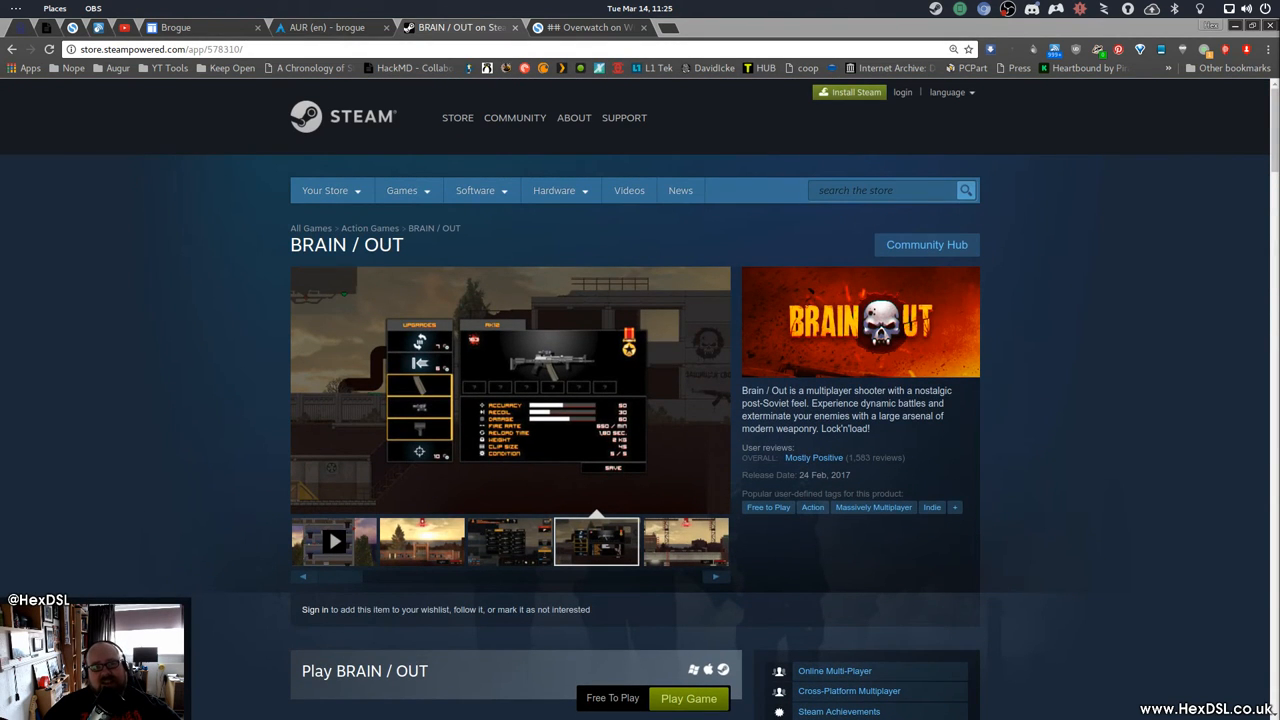